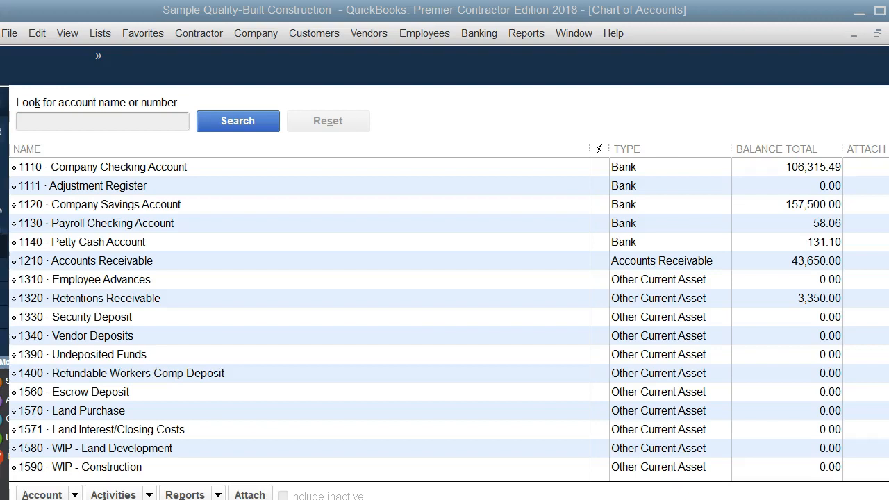
# Step: Open the Chart of Accounts and locate the Automobiles & Trucks asset account
pyautogui.click(100, 32)
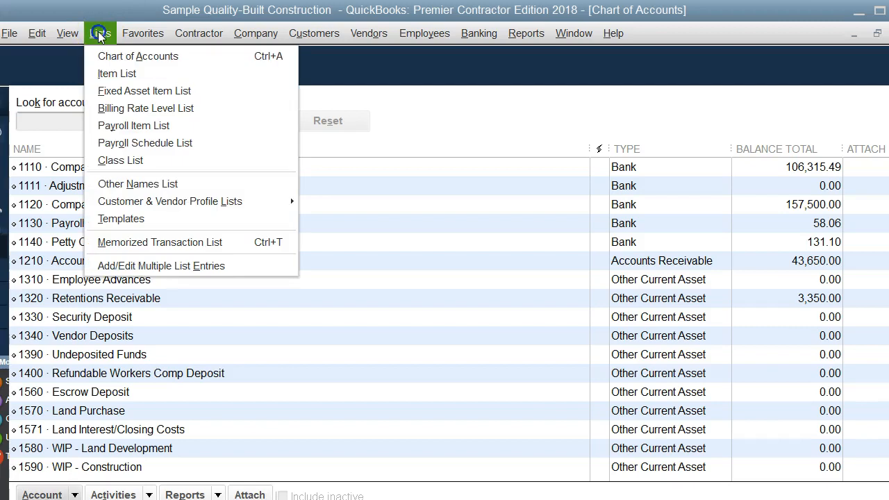
pyautogui.moveTo(137, 56)
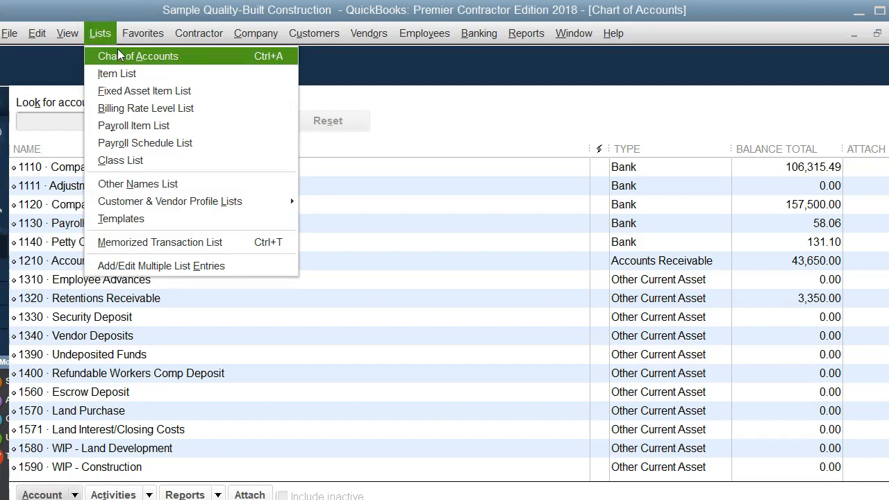
pyautogui.click(528, 368)
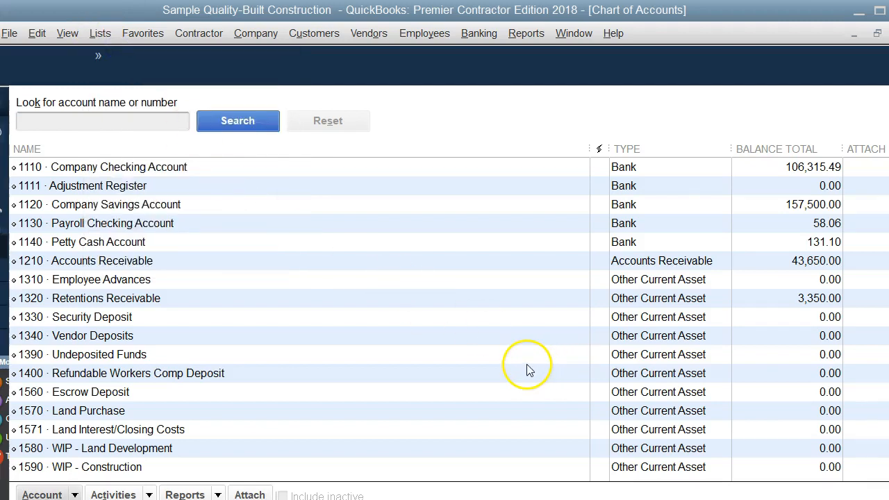
pyautogui.moveTo(528, 370)
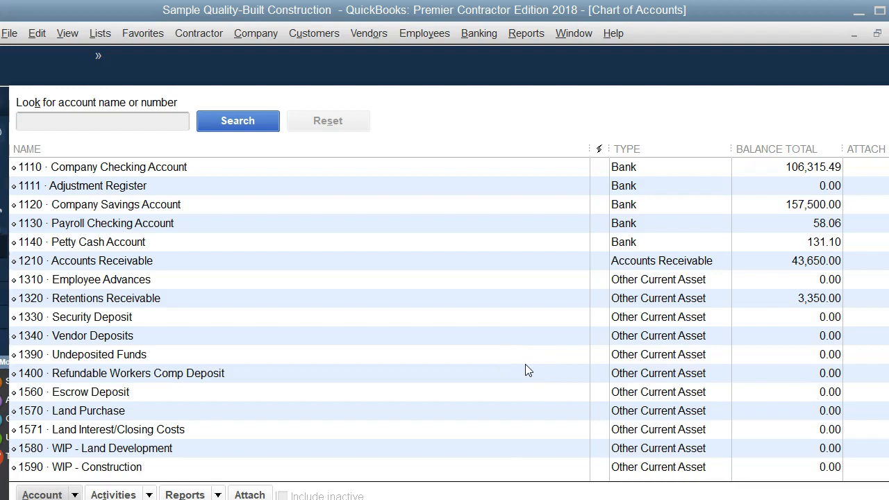
pyautogui.moveTo(507, 366)
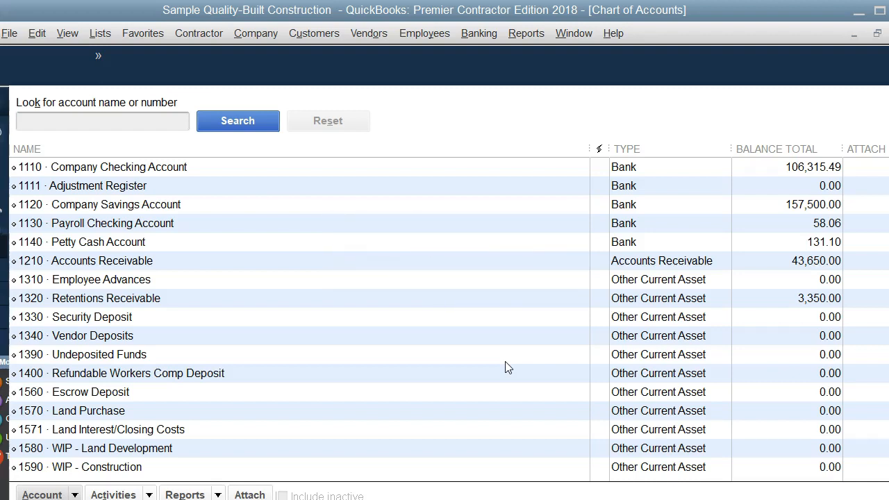
pyautogui.moveTo(498, 370)
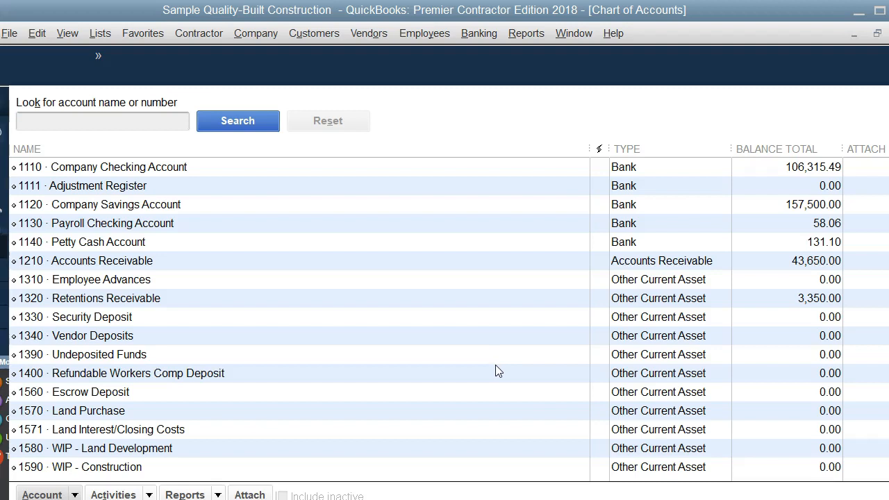
pyautogui.scroll(-3)
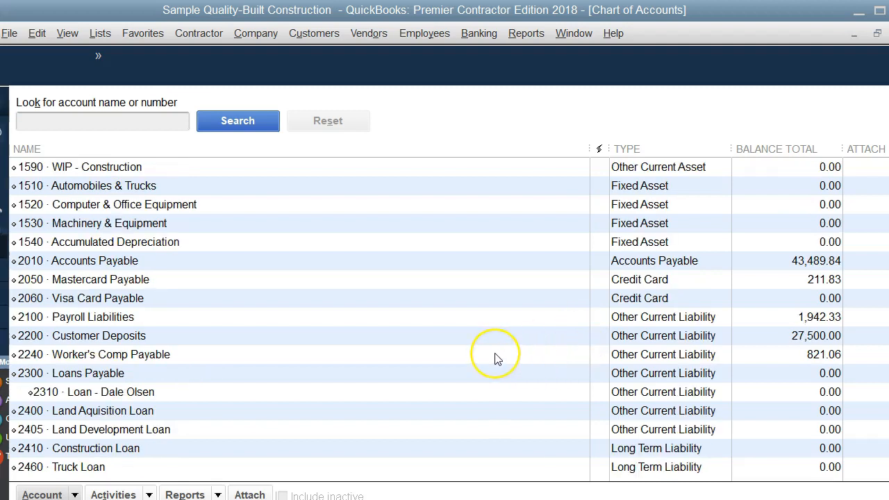
pyautogui.moveTo(478, 346)
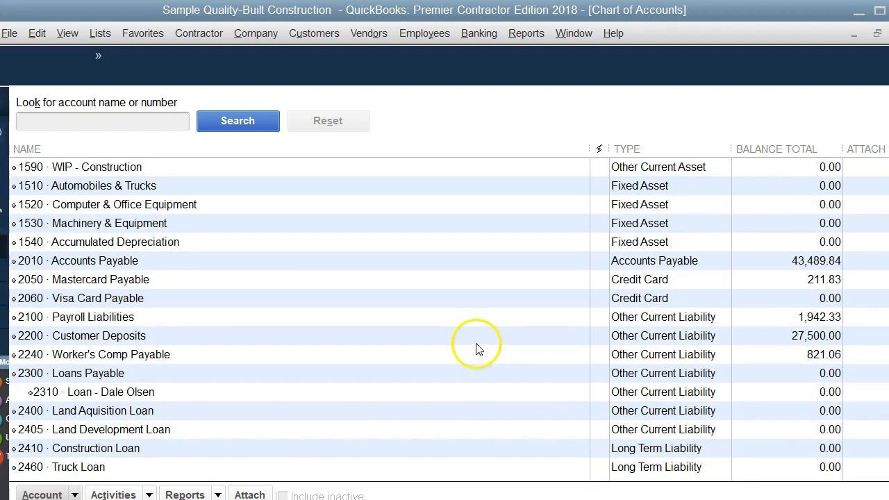
pyautogui.moveTo(101, 195)
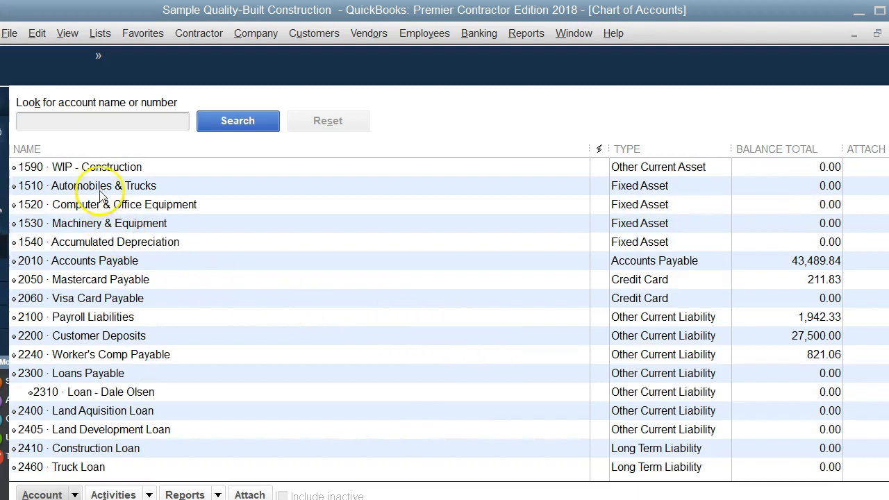
pyautogui.click(103, 185)
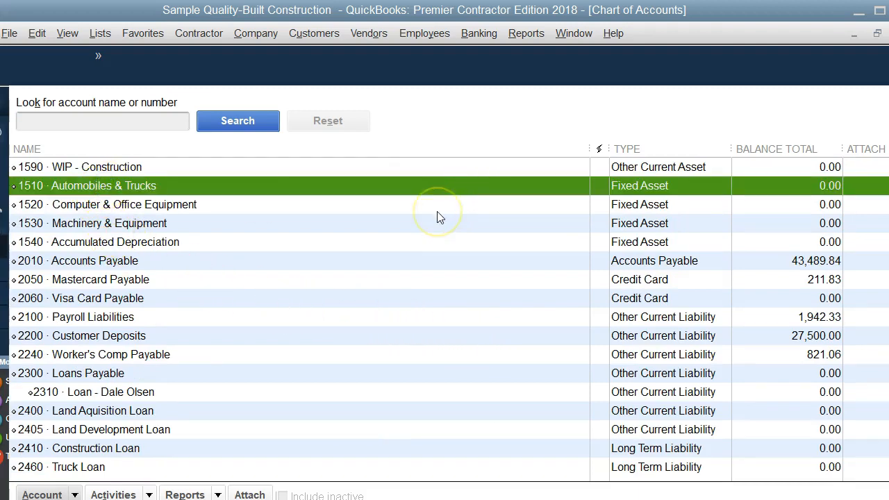
pyautogui.moveTo(411, 244)
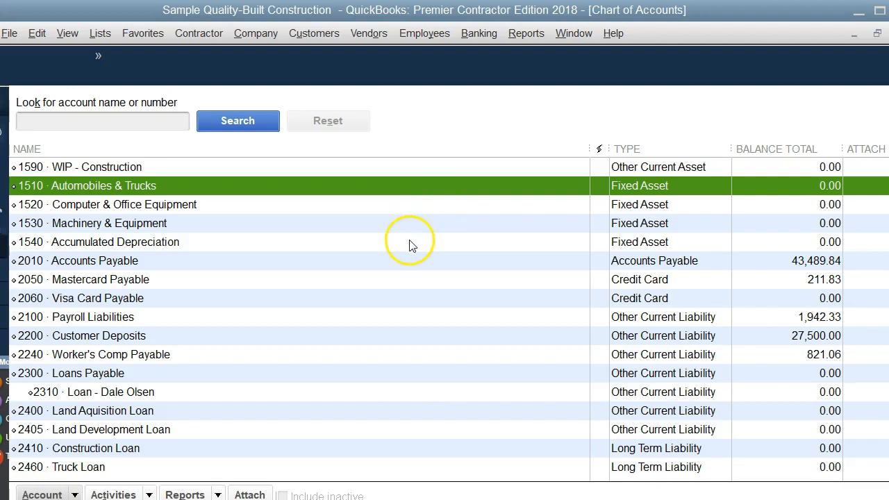
pyautogui.moveTo(426, 329)
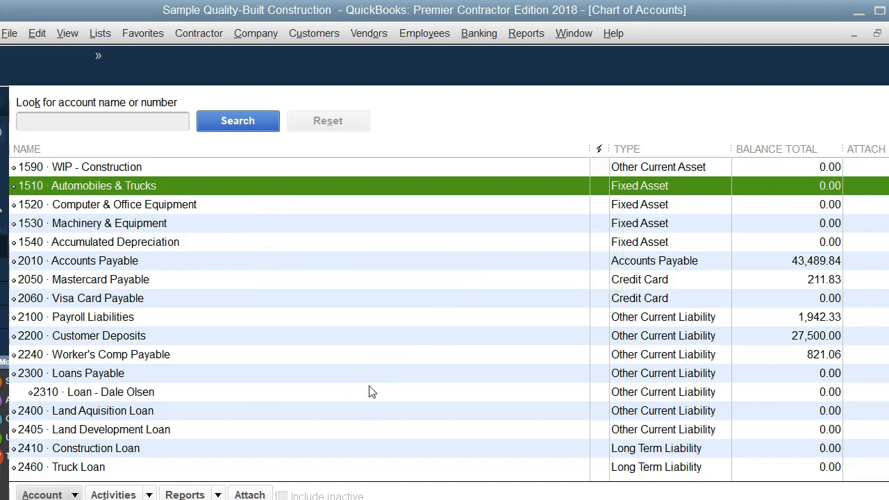
pyautogui.moveTo(305, 400)
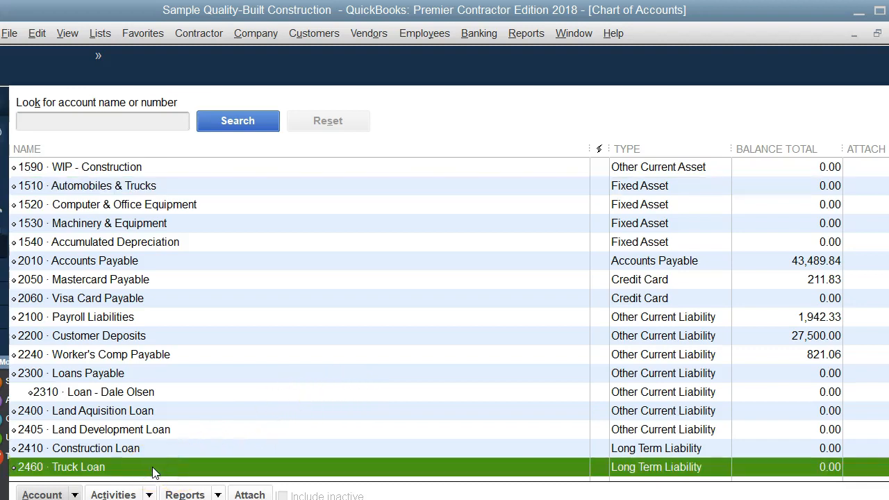
pyautogui.moveTo(687, 479)
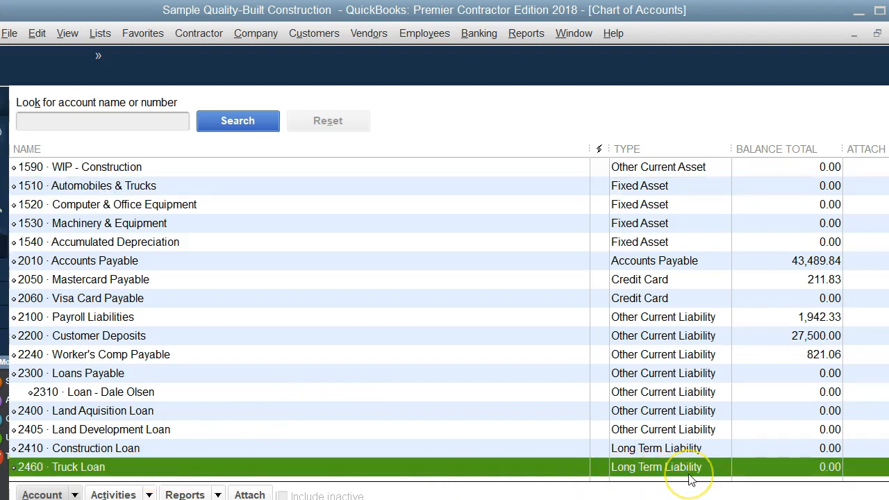
pyautogui.moveTo(577, 427)
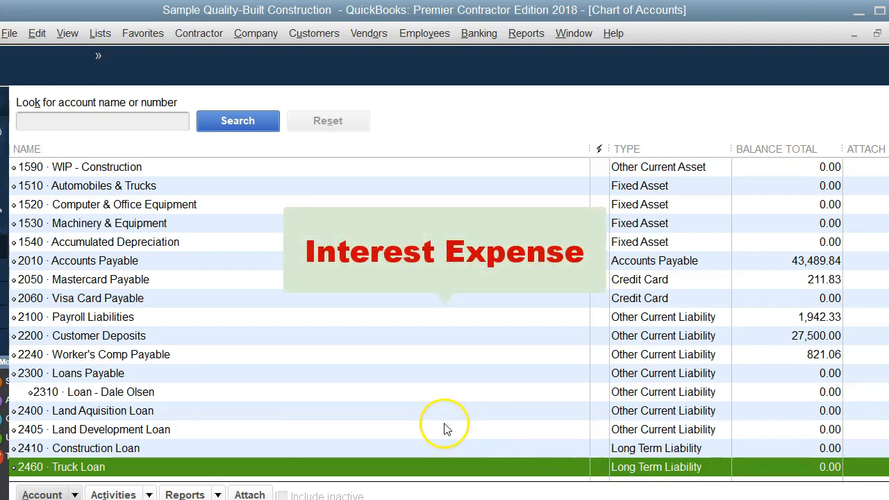
pyautogui.moveTo(416, 401)
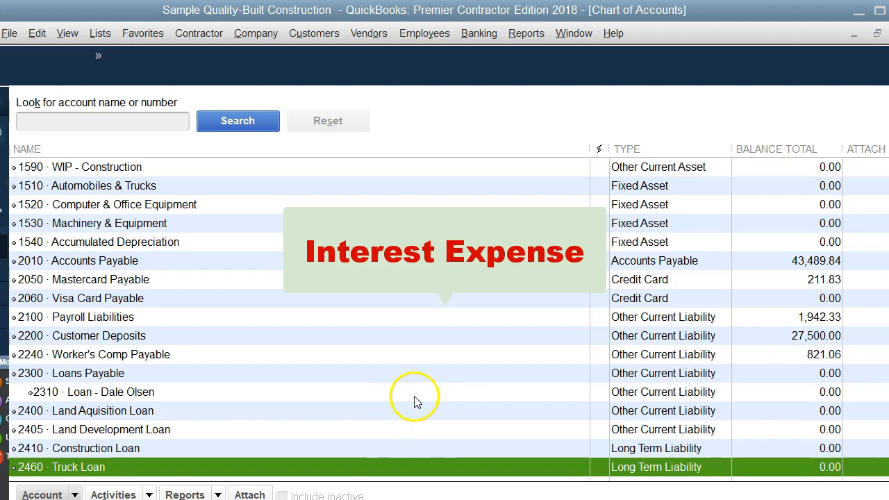
pyautogui.scroll(-3)
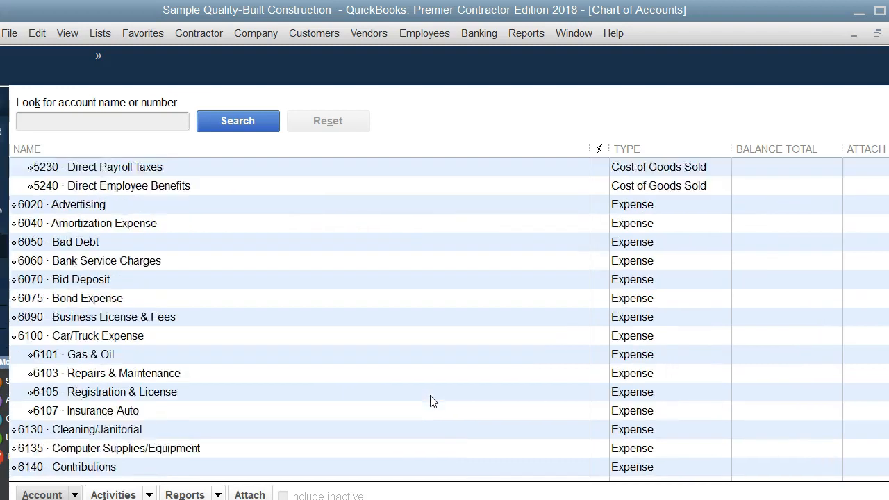
pyautogui.scroll(-3)
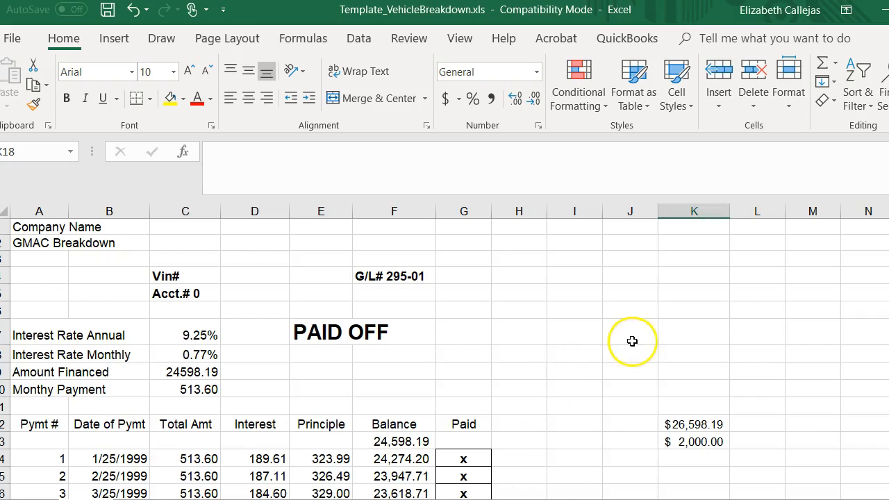
pyautogui.moveTo(654, 323)
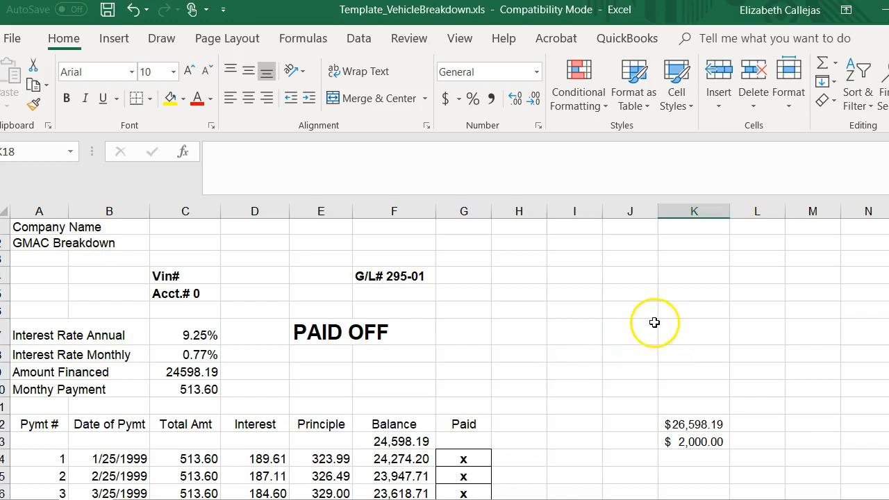
pyautogui.moveTo(613, 309)
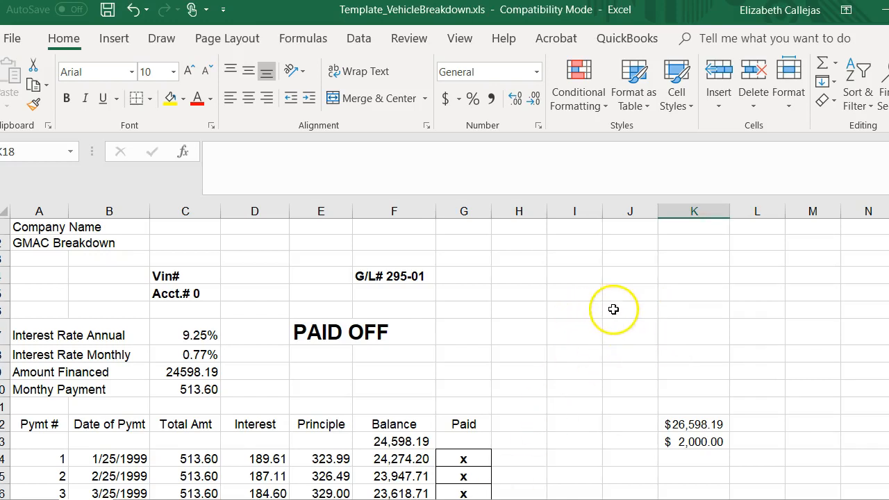
pyautogui.moveTo(585, 327)
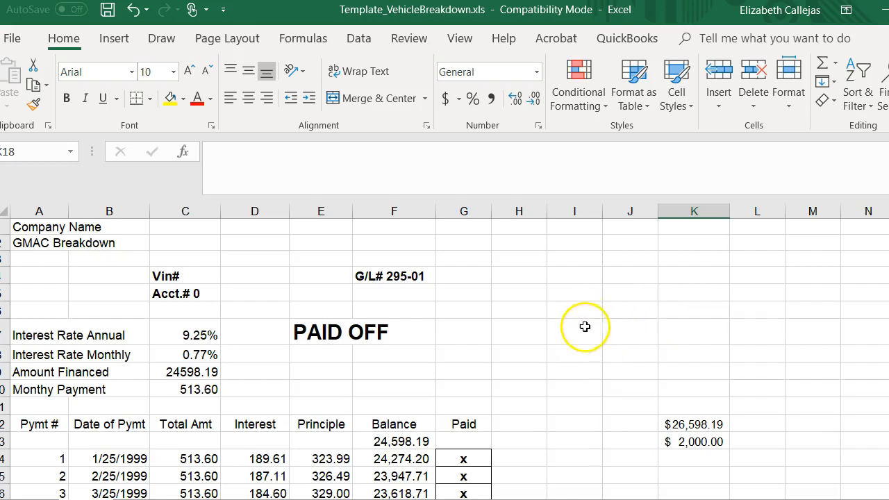
pyautogui.moveTo(551, 340)
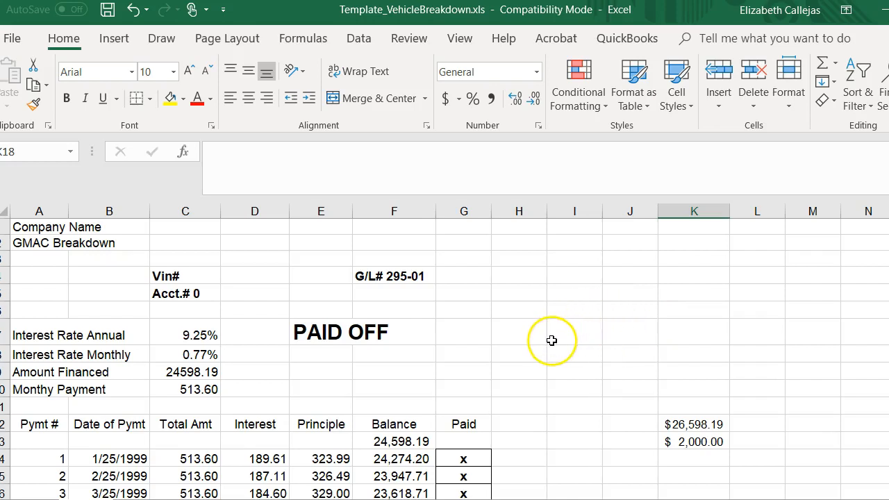
pyautogui.moveTo(517, 411)
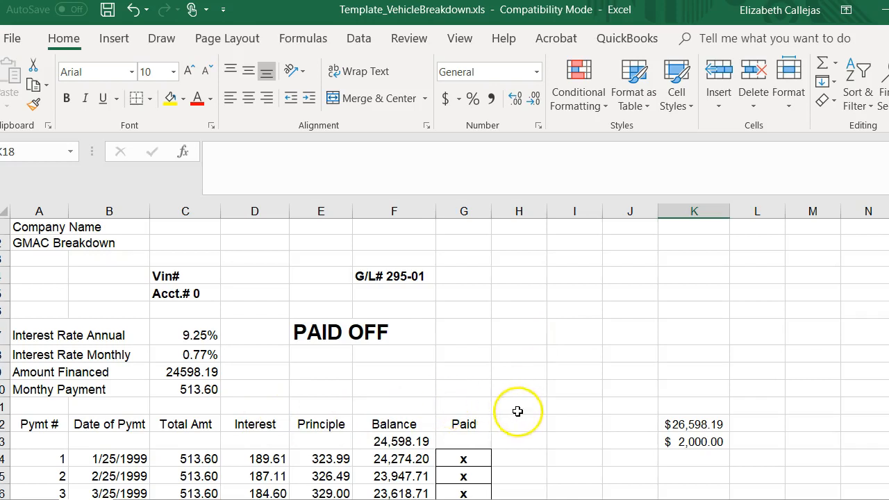
pyautogui.scroll(-3)
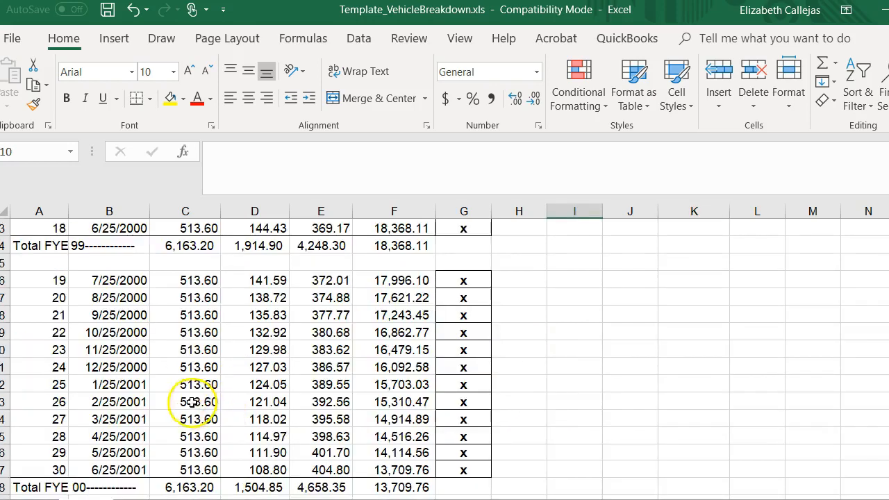
pyautogui.scroll(3)
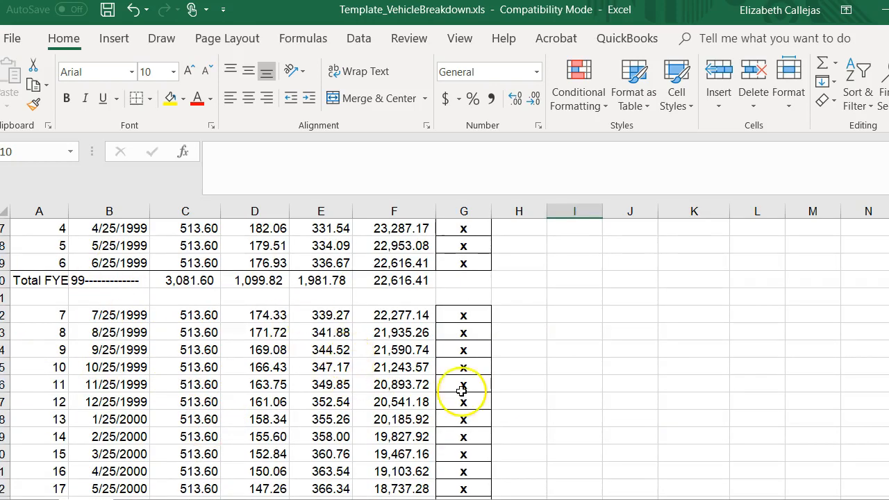
pyautogui.scroll(-3)
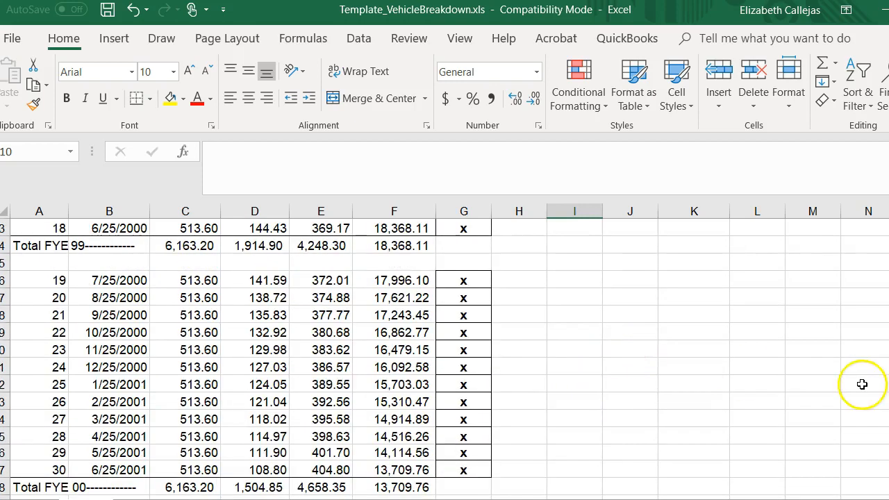
pyautogui.scroll(3)
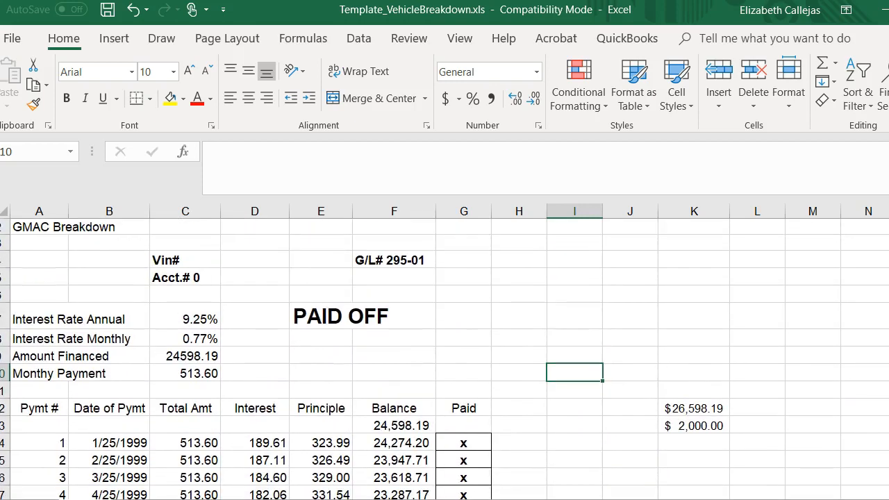
pyautogui.moveTo(479, 302)
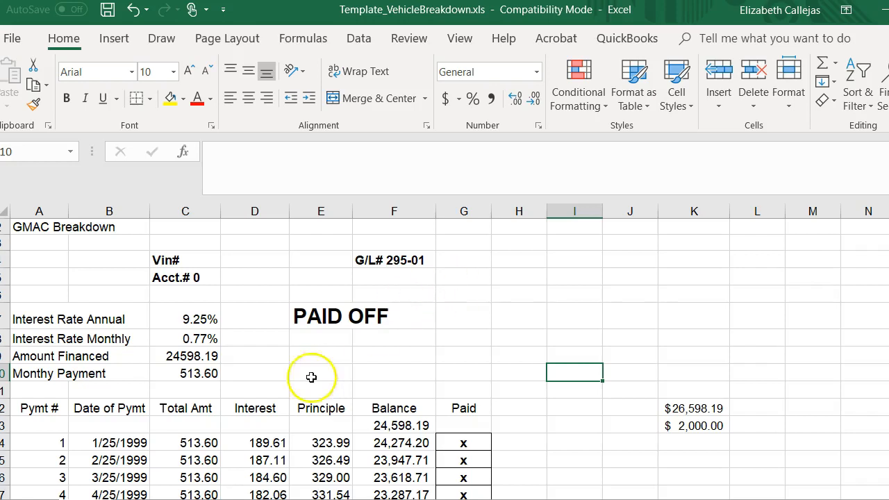
pyautogui.moveTo(224, 359)
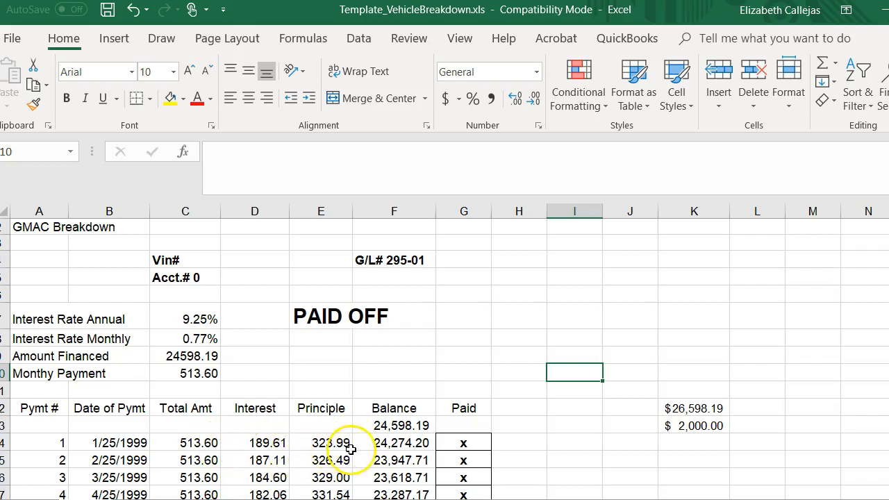
pyautogui.moveTo(739, 406)
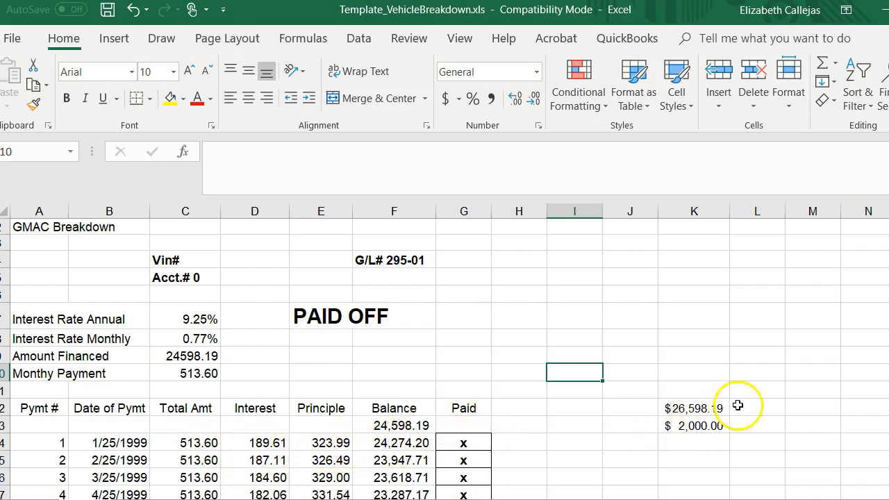
pyautogui.moveTo(731, 436)
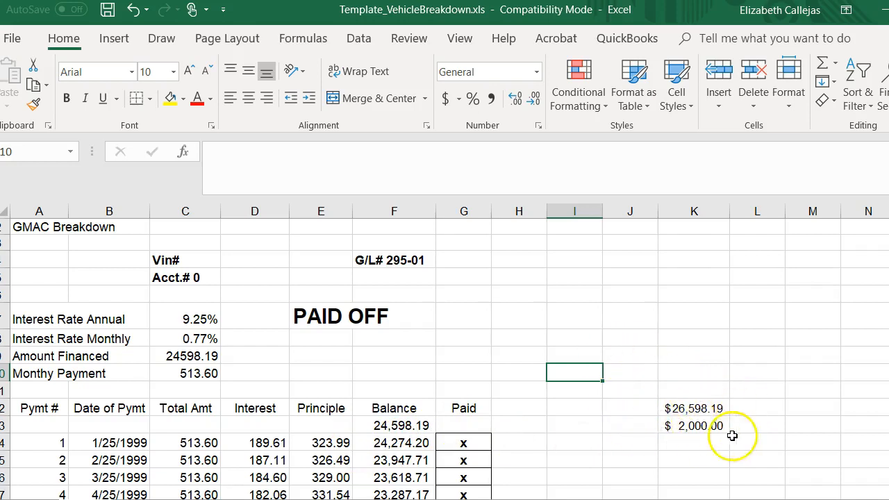
pyautogui.moveTo(725, 409)
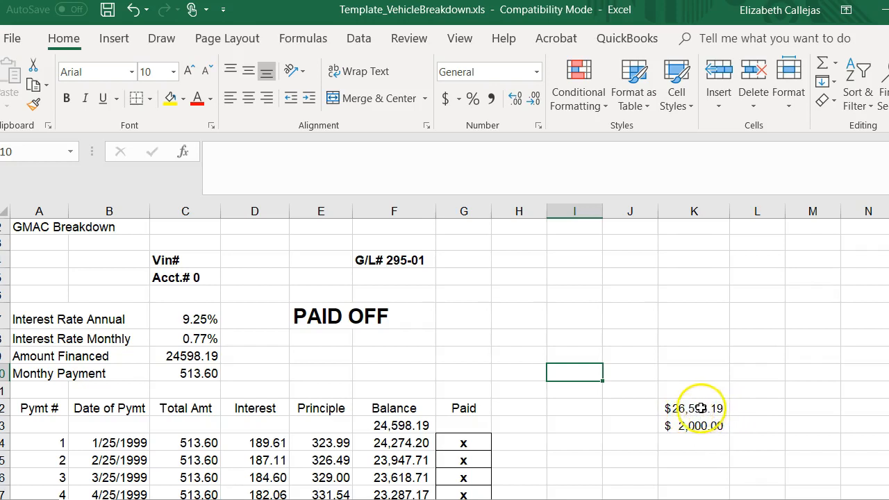
# Step: Check the 26,598.19 purchase, 2,000.00 down payment and 24,598.19 loan figures, then start a journal entry
pyautogui.click(693, 408)
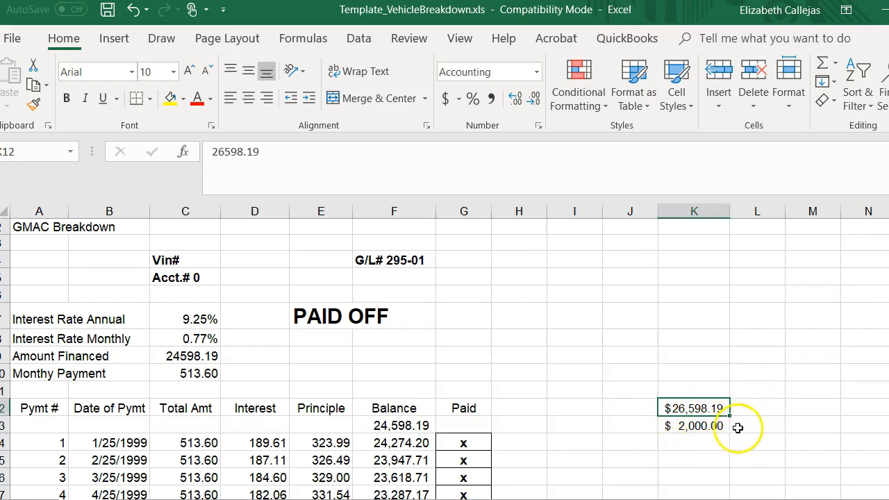
pyautogui.click(693, 426)
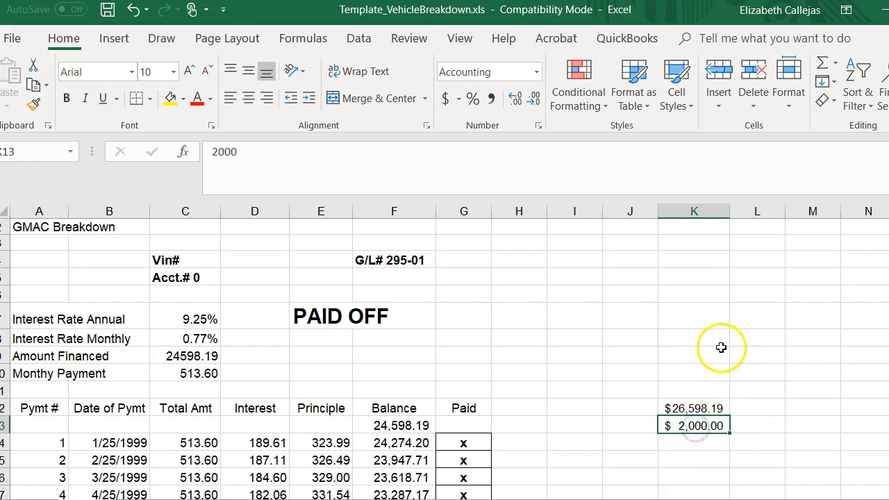
pyautogui.moveTo(713, 363)
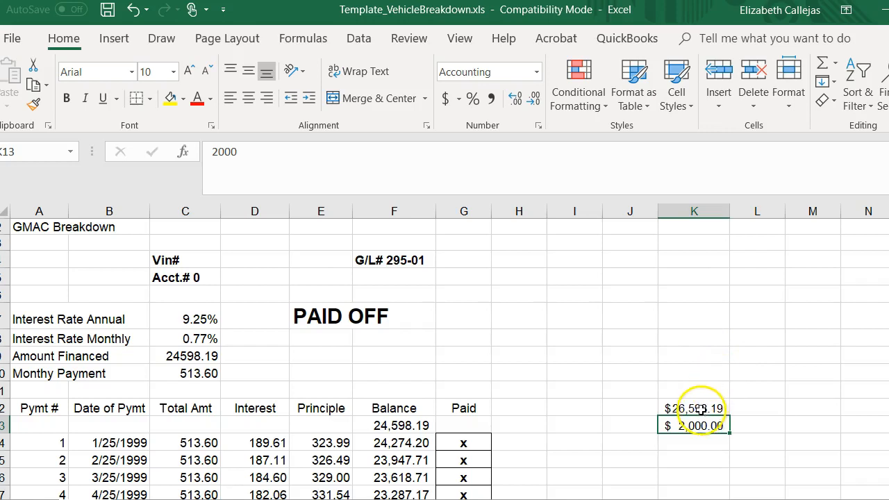
pyautogui.click(394, 425)
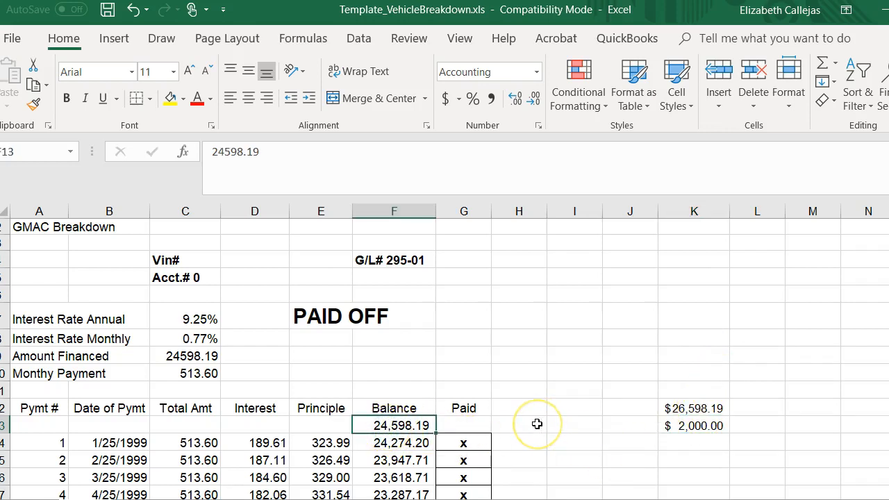
pyautogui.moveTo(528, 418)
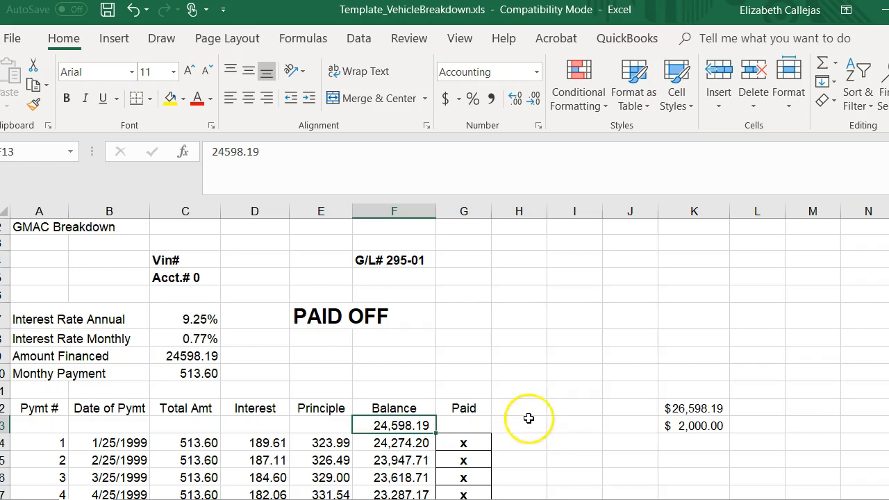
pyautogui.moveTo(724, 450)
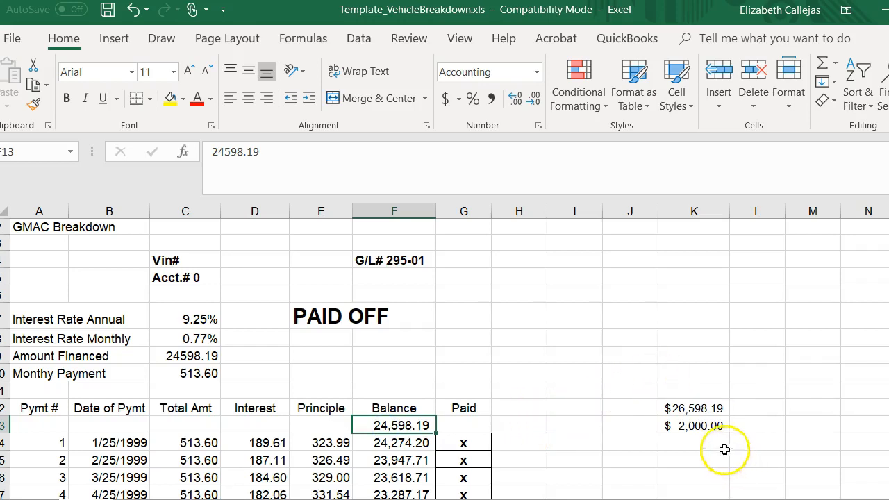
pyautogui.click(693, 409)
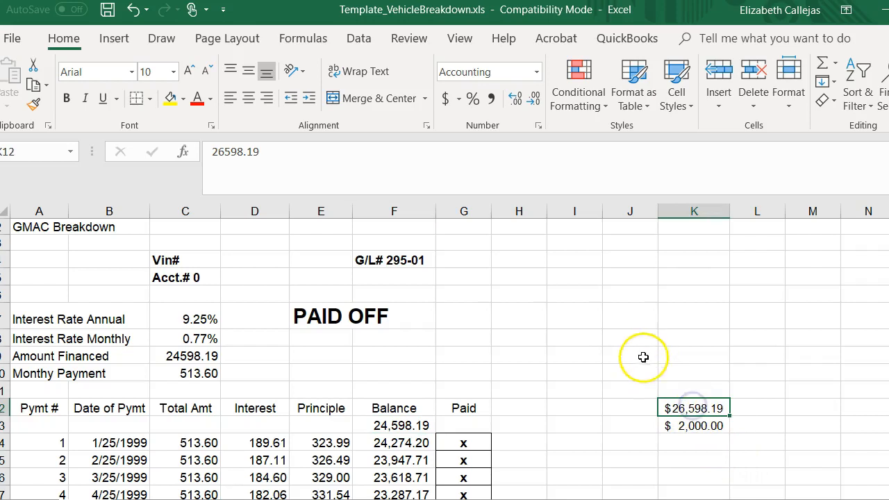
pyautogui.moveTo(710, 409)
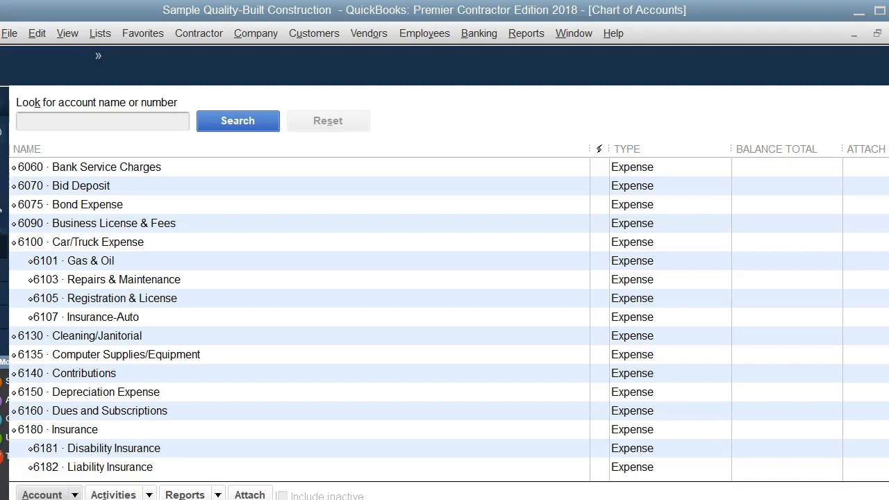
pyautogui.click(255, 32)
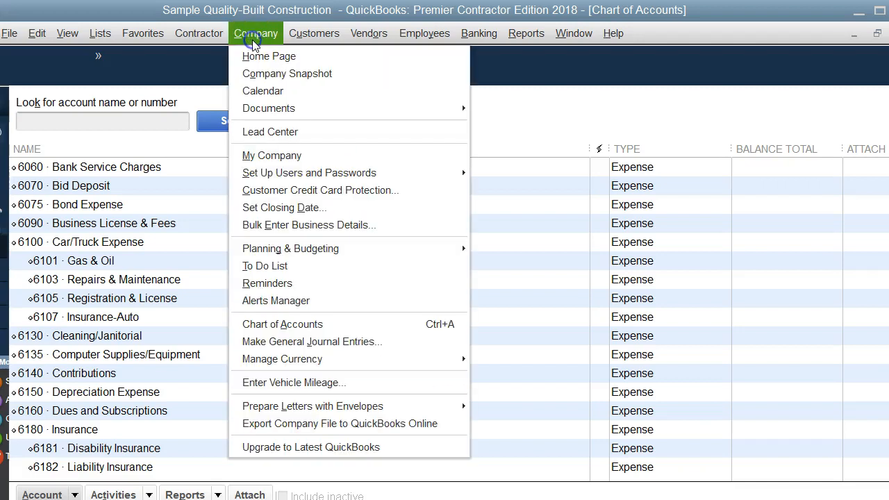
pyautogui.moveTo(311, 341)
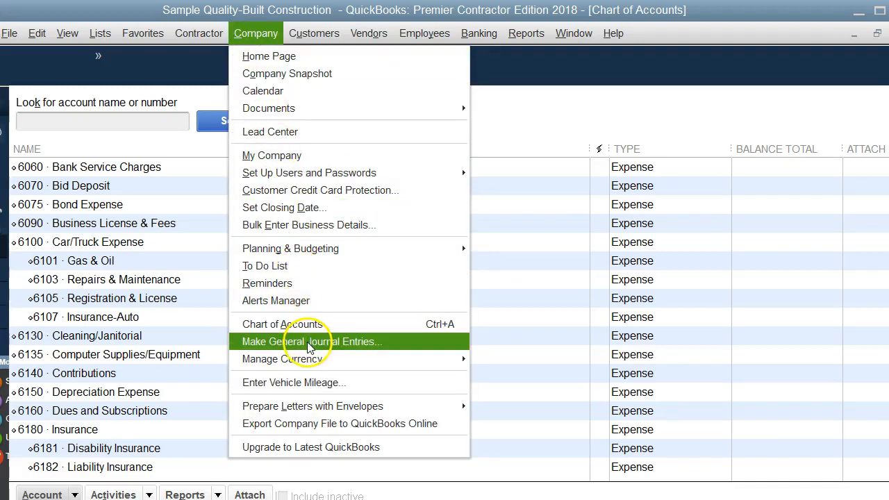
pyautogui.click(311, 341)
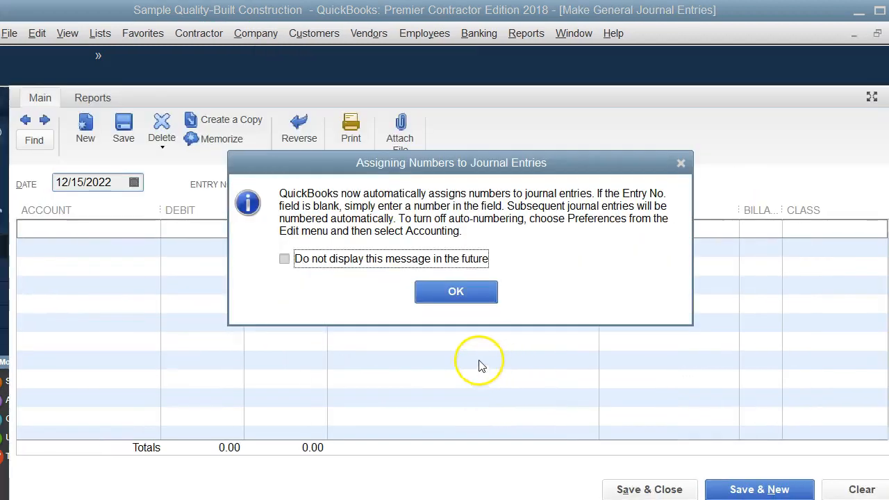
# Step: Dismiss the numbering notice and debit 1510 Automobiles & Trucks for 26,598.19
pyautogui.click(455, 291)
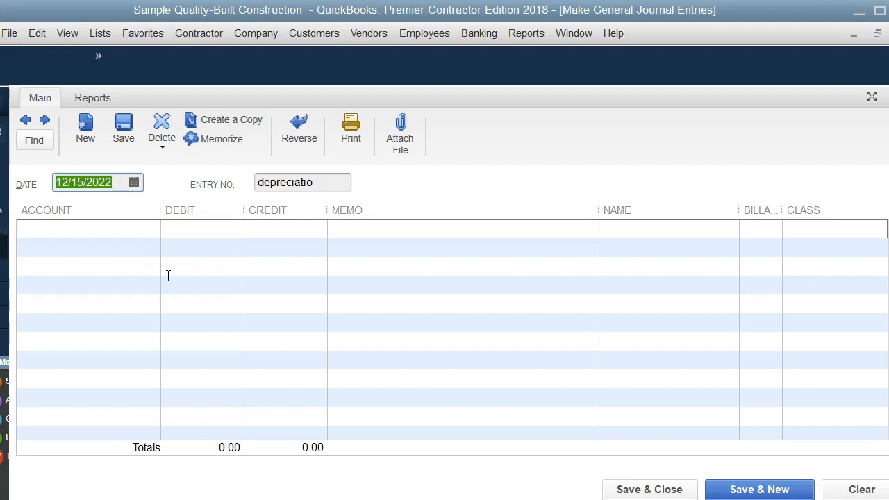
pyautogui.moveTo(127, 226)
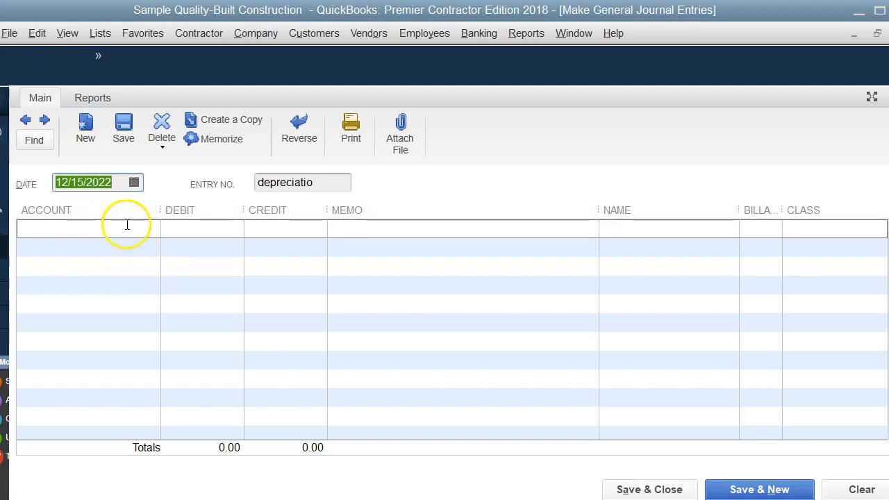
pyautogui.click(84, 228)
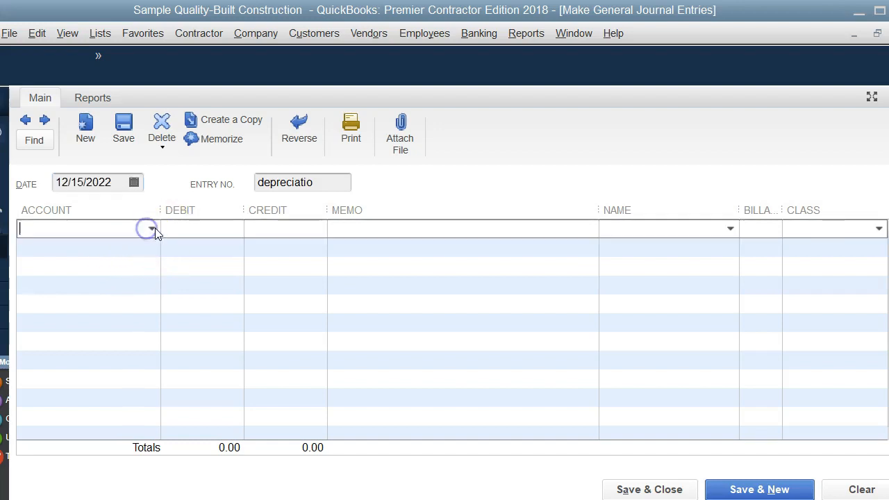
pyautogui.click(151, 228)
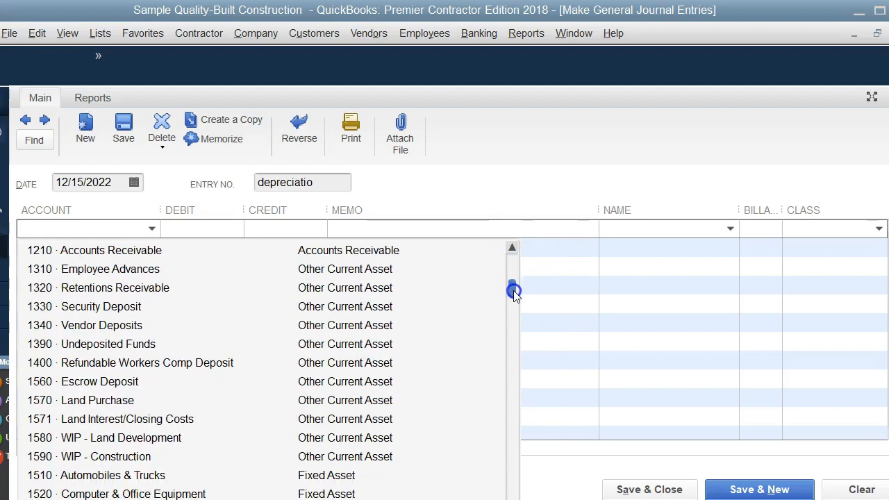
pyautogui.scroll(-3)
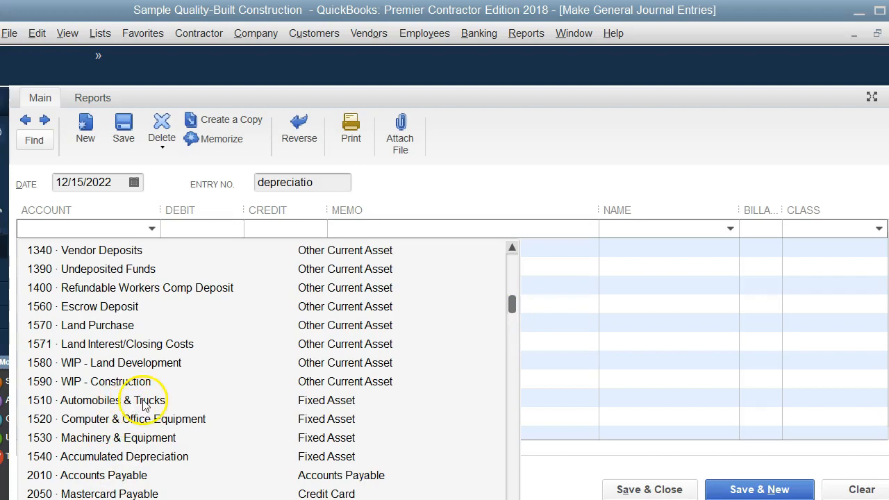
pyautogui.click(112, 400)
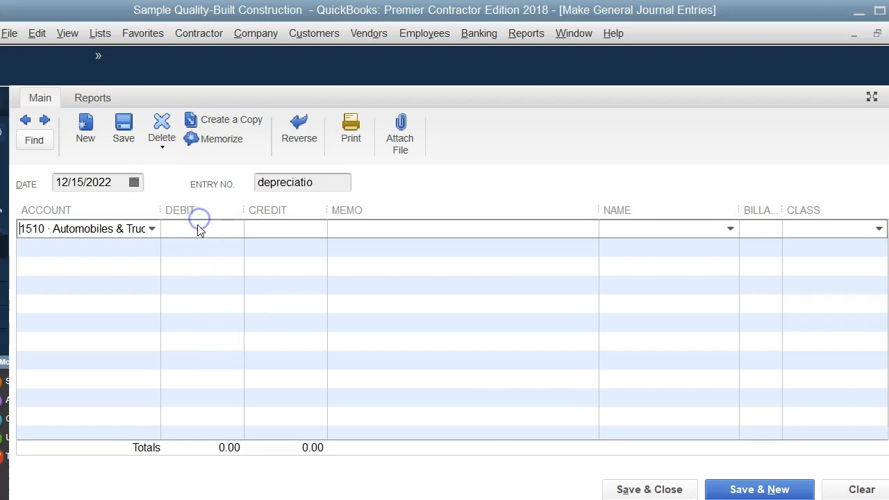
pyautogui.write('26598.19')
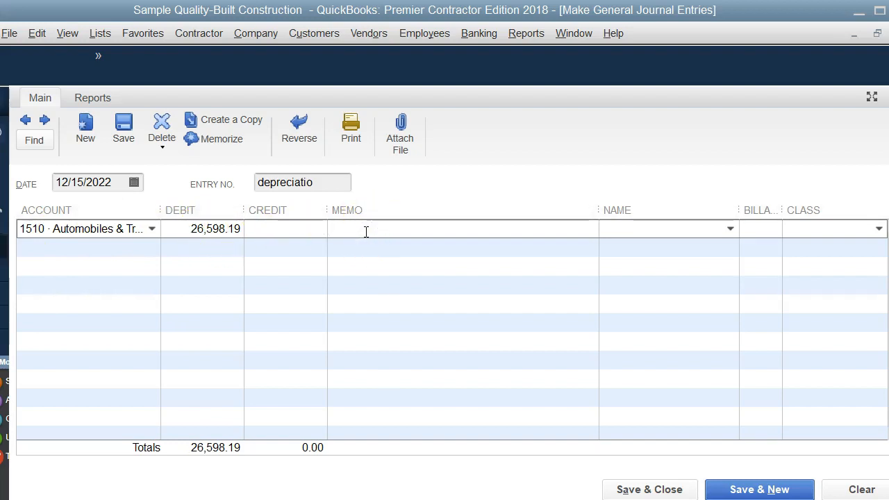
# Step: Add the memo 'Purchased new vehicle', credit Truck Loan, and save the entry
pyautogui.write('P')
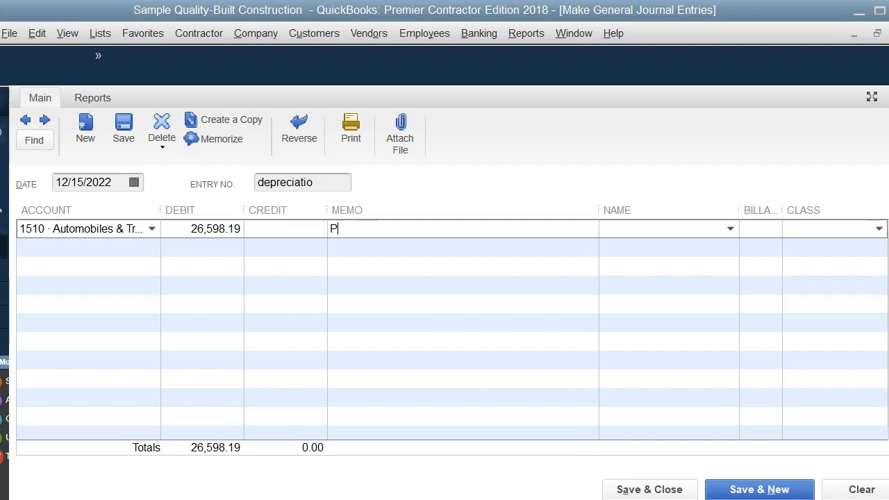
pyautogui.write('urcha')
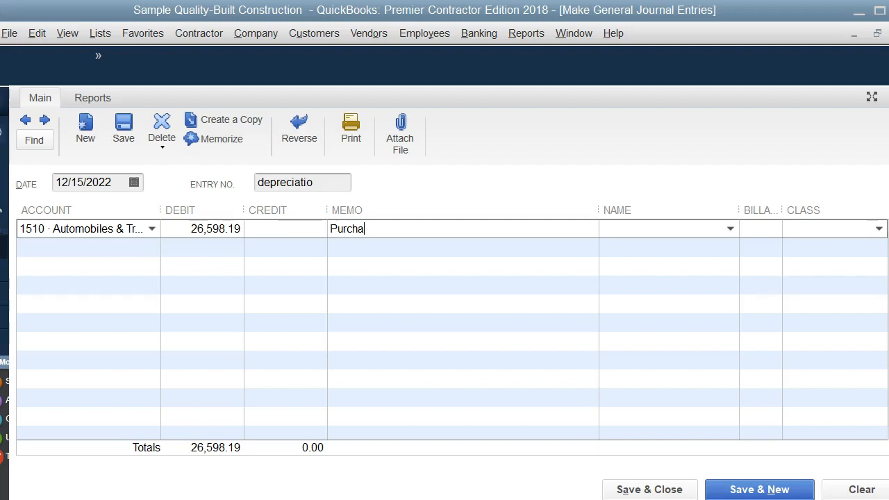
pyautogui.write('sed new')
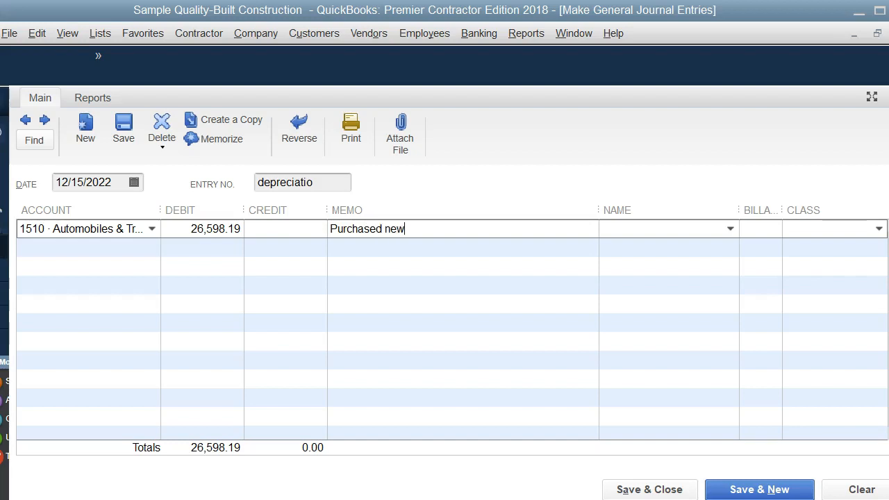
pyautogui.write('vehicle')
pyautogui.click(88, 247)
pyautogui.write('2460 · Truck Loan')
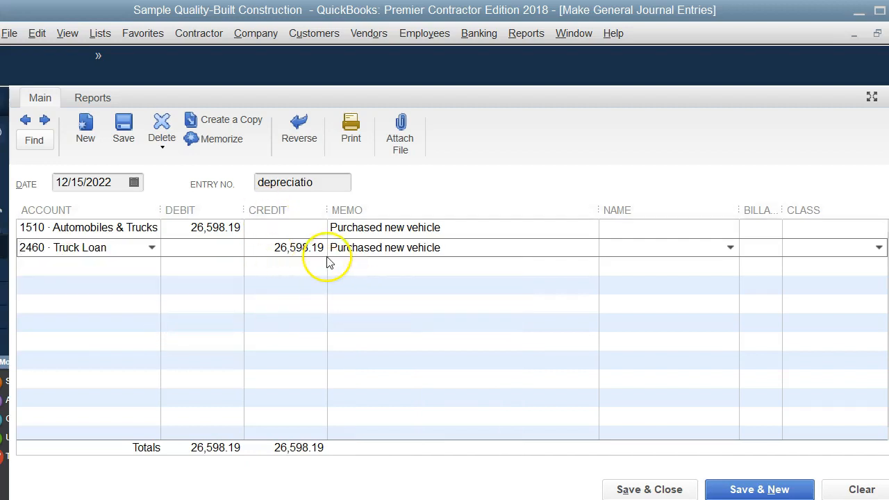
pyautogui.click(649, 489)
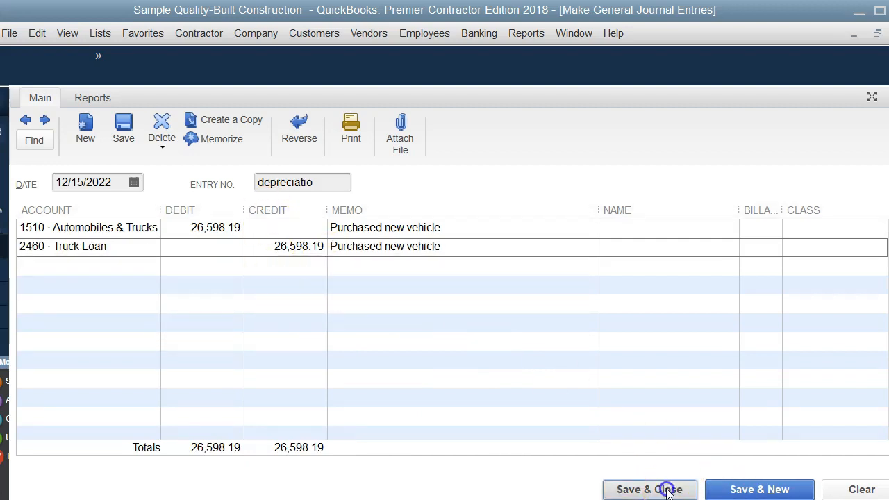
# Step: Confirm Automobiles & Trucks and Truck Loan both show 26,598.19, then open the Banking menu
pyautogui.click(648, 490)
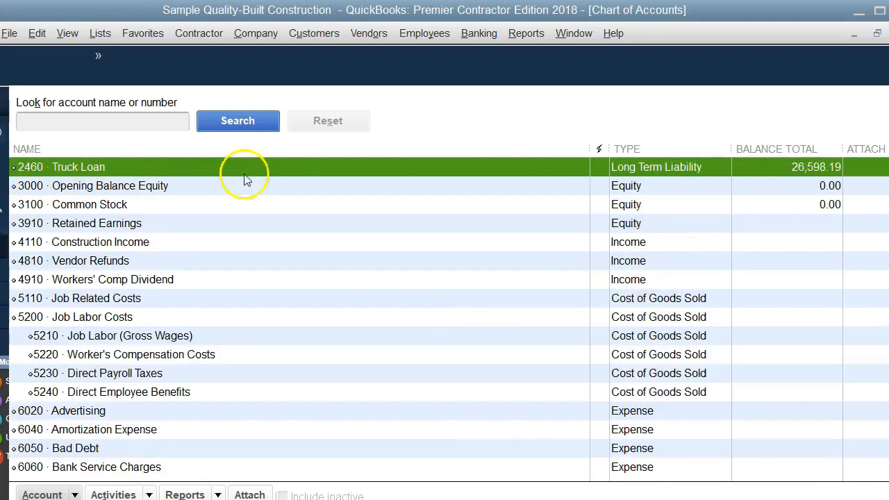
pyautogui.moveTo(802, 172)
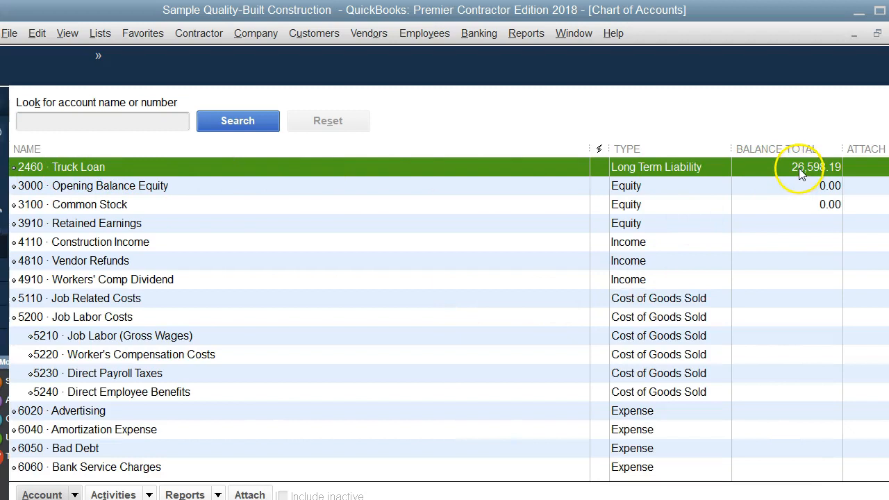
pyautogui.scroll(3)
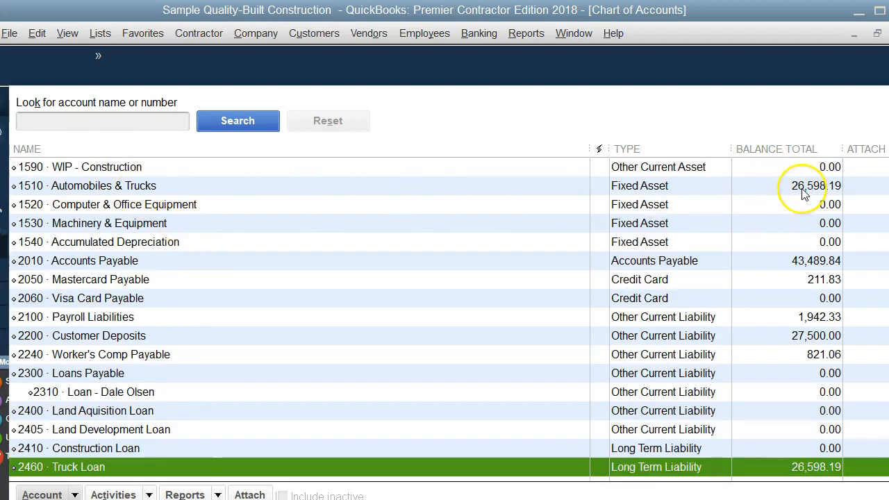
pyautogui.moveTo(800, 193)
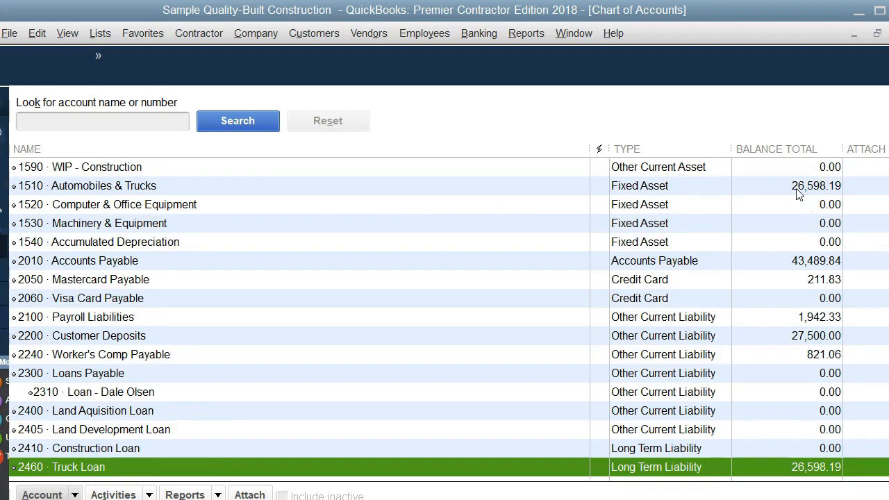
pyautogui.moveTo(759, 193)
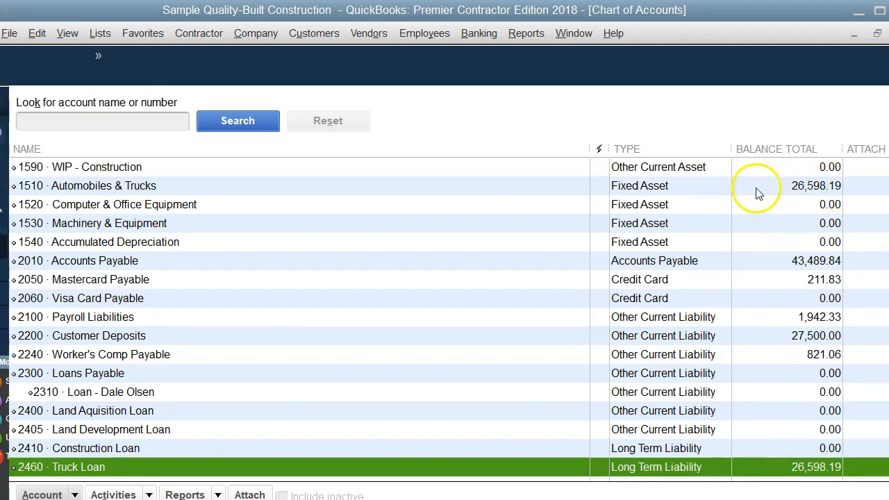
pyautogui.moveTo(580, 182)
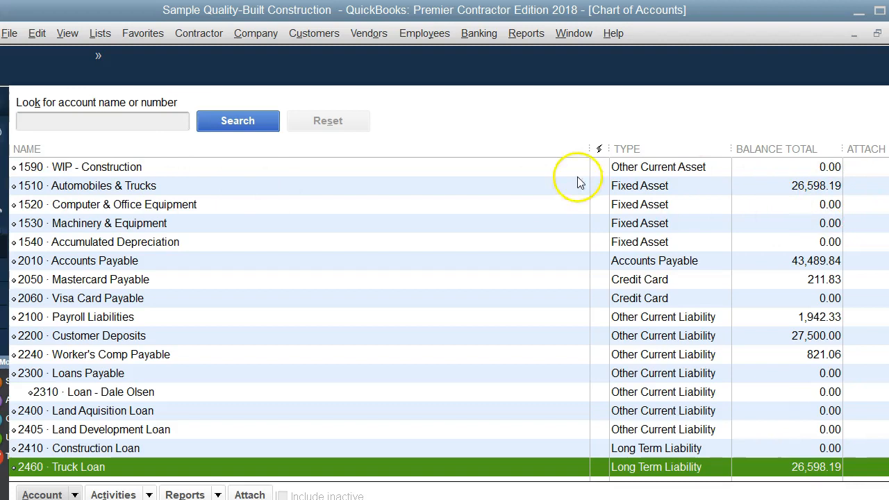
pyautogui.moveTo(486, 57)
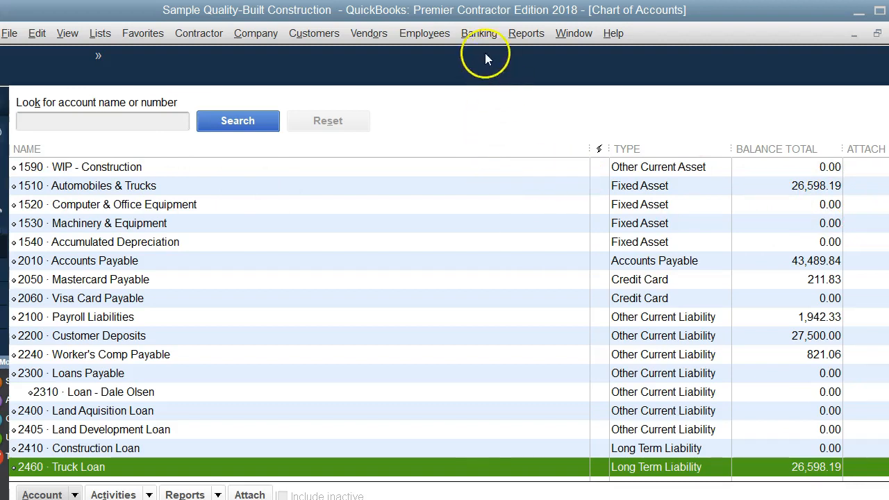
pyautogui.moveTo(425, 33)
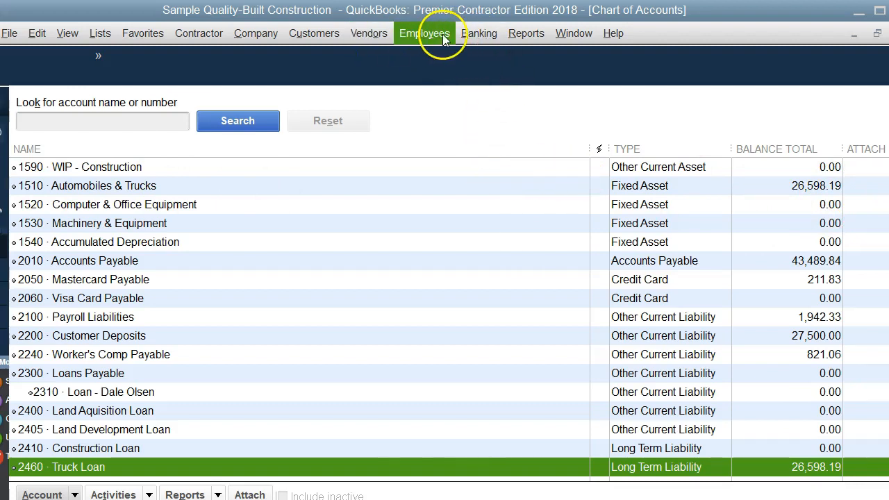
pyautogui.click(478, 33)
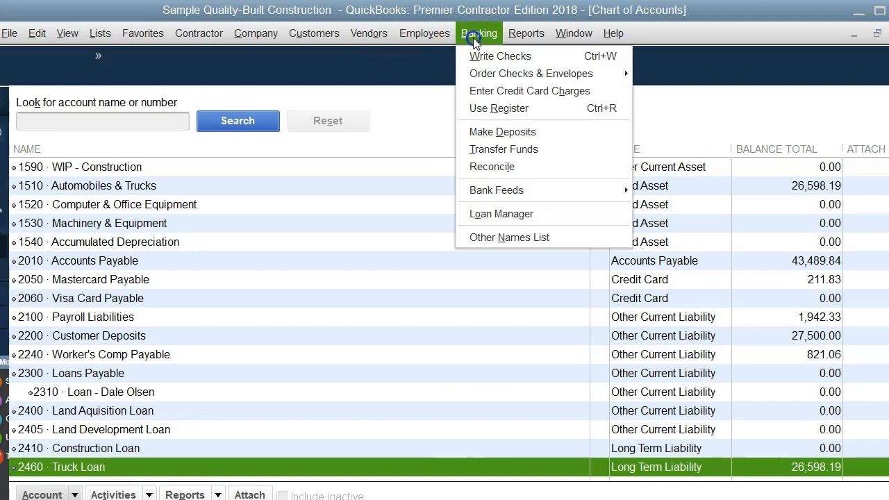
# Step: Start a new check from Company Checking and quick-add 'Dealer' as the payee
pyautogui.click(500, 57)
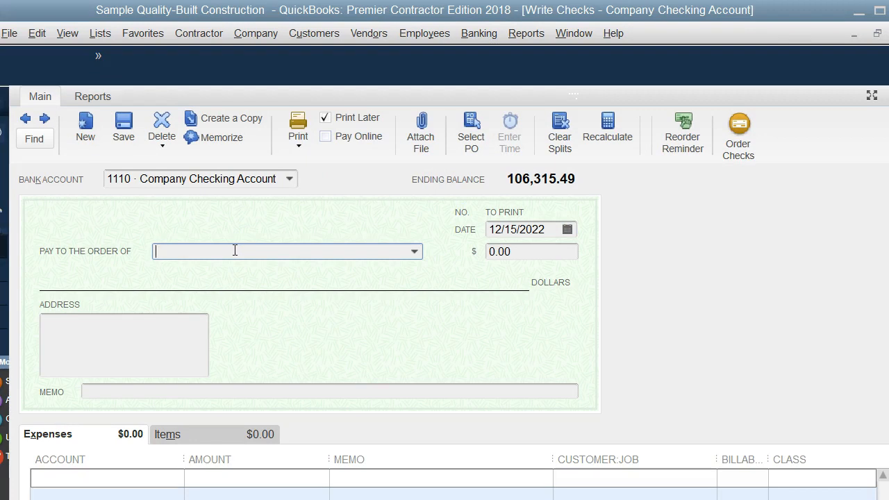
pyautogui.click(414, 252)
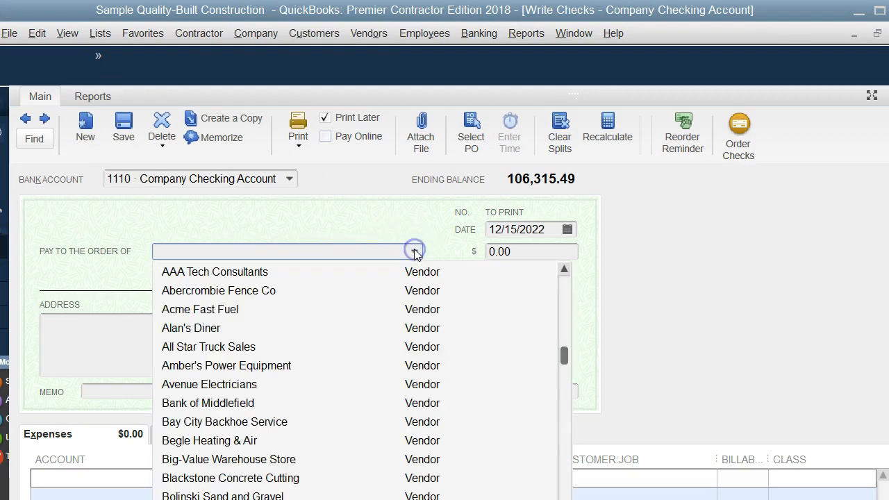
pyautogui.moveTo(225, 326)
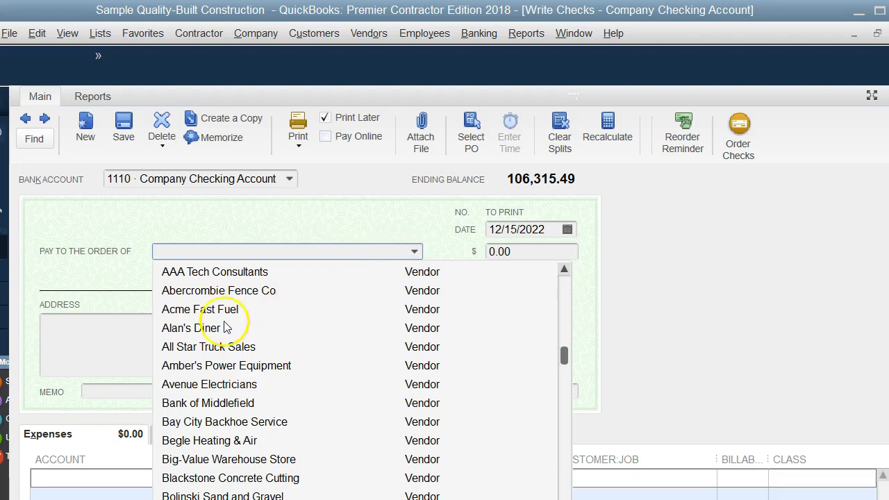
pyautogui.moveTo(226, 327)
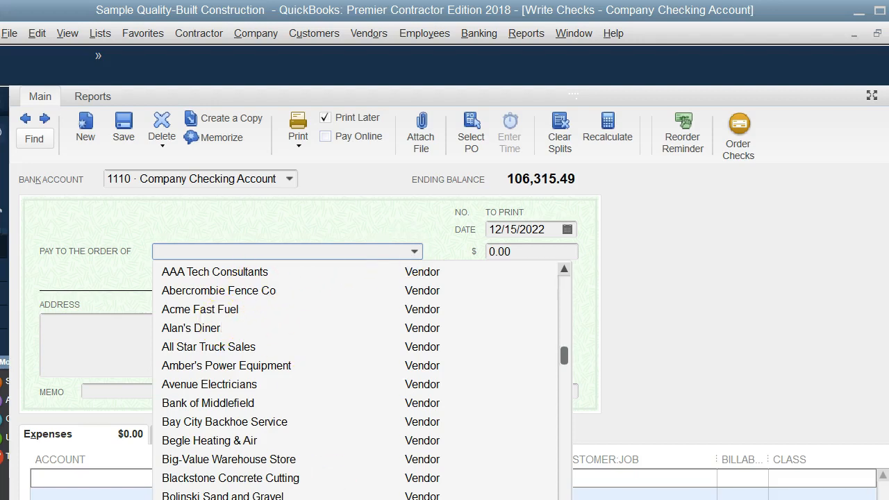
pyautogui.moveTo(347, 492)
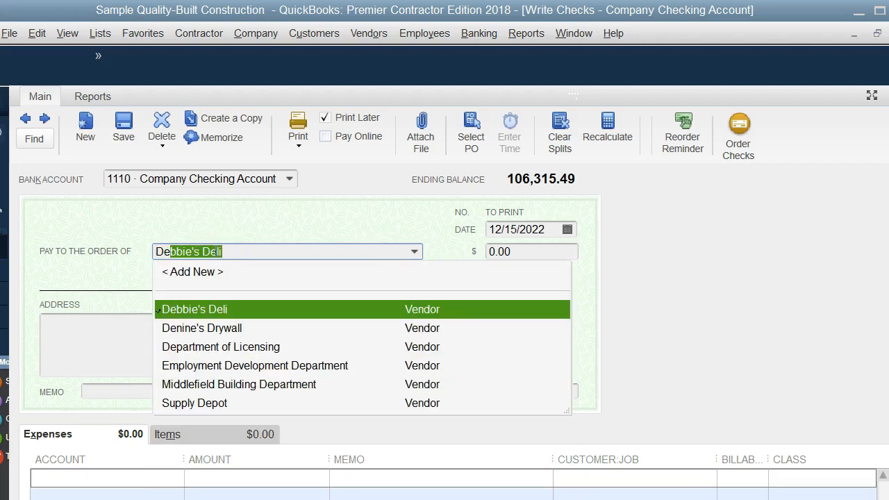
pyautogui.write('Dealer')
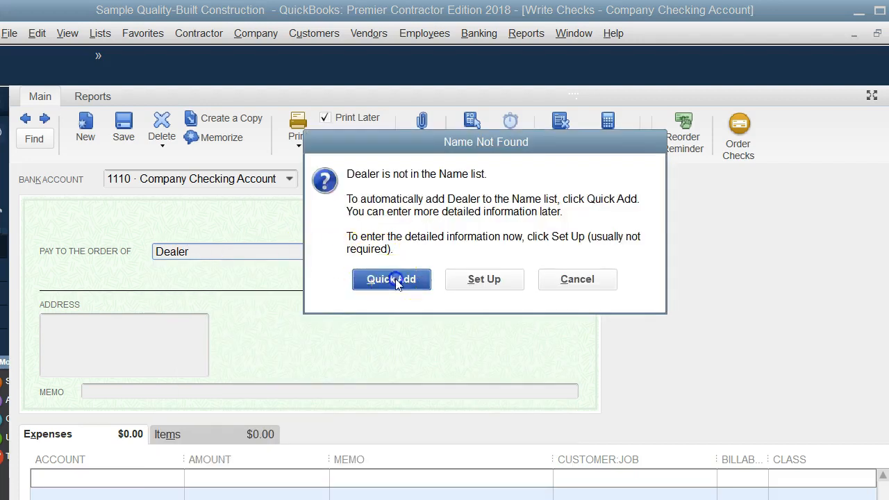
pyautogui.click(391, 278)
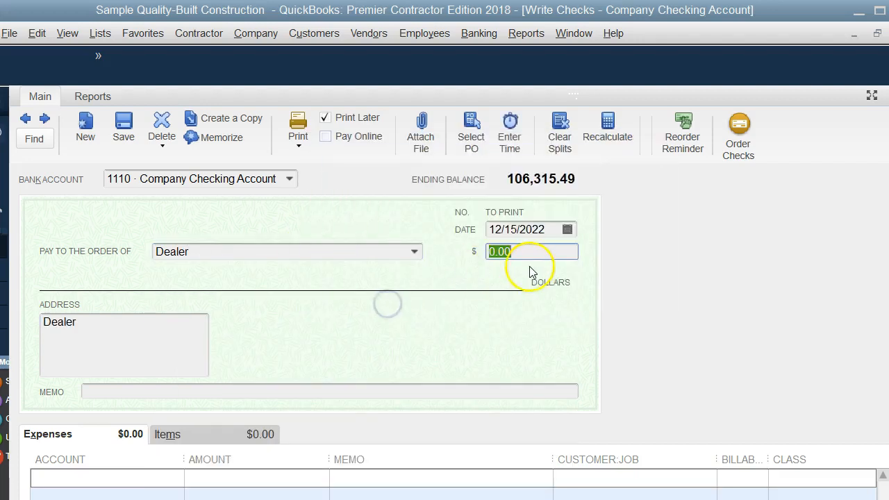
# Step: Enter 2,000 as the check amount and charge it to 2460 Truck Loan
pyautogui.write('2000')
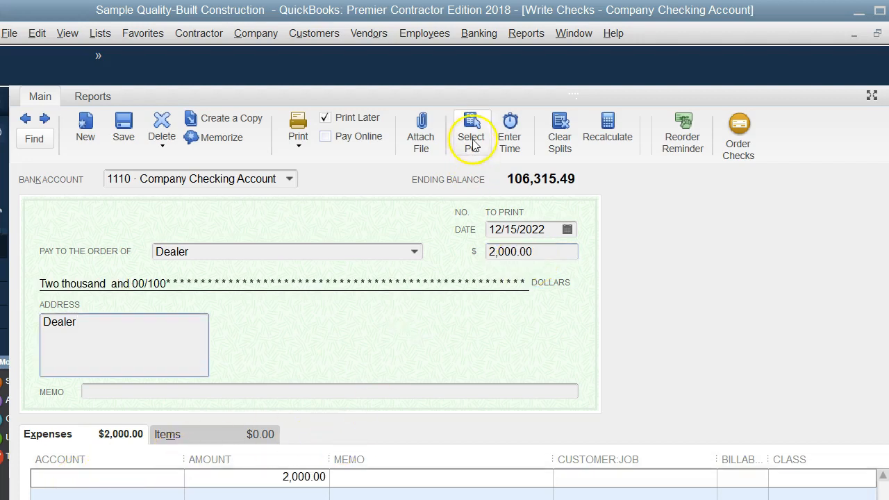
pyautogui.moveTo(754, 323)
pyautogui.write('6182 · Lia')
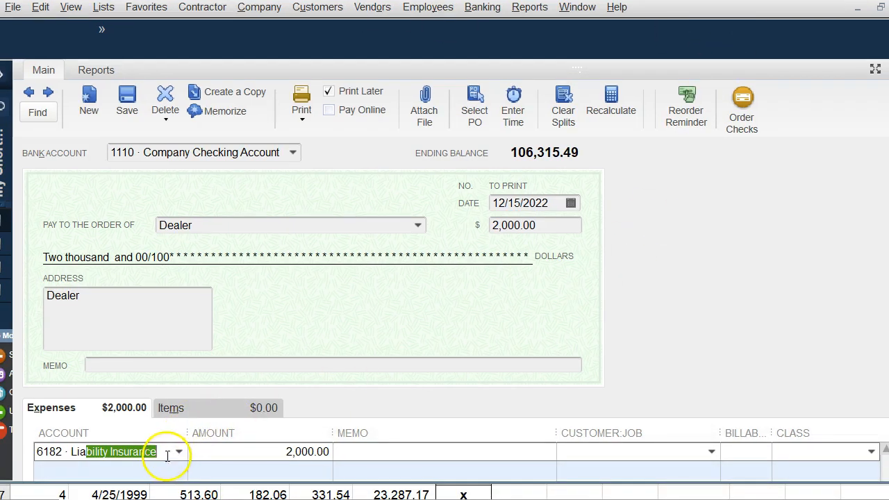
pyautogui.click(178, 451)
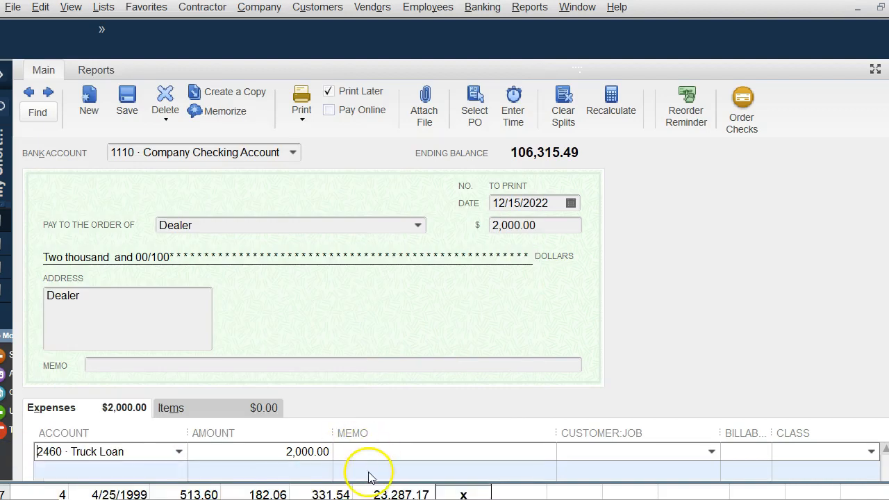
pyautogui.moveTo(399, 464)
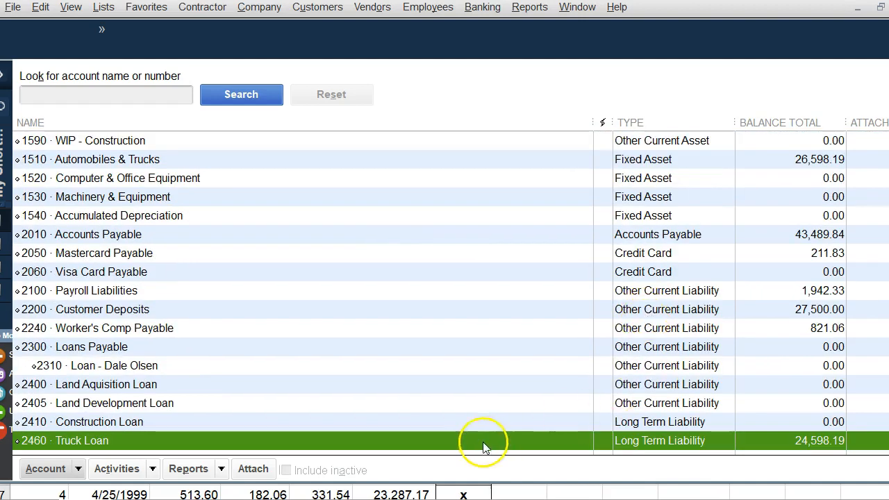
pyautogui.moveTo(808, 444)
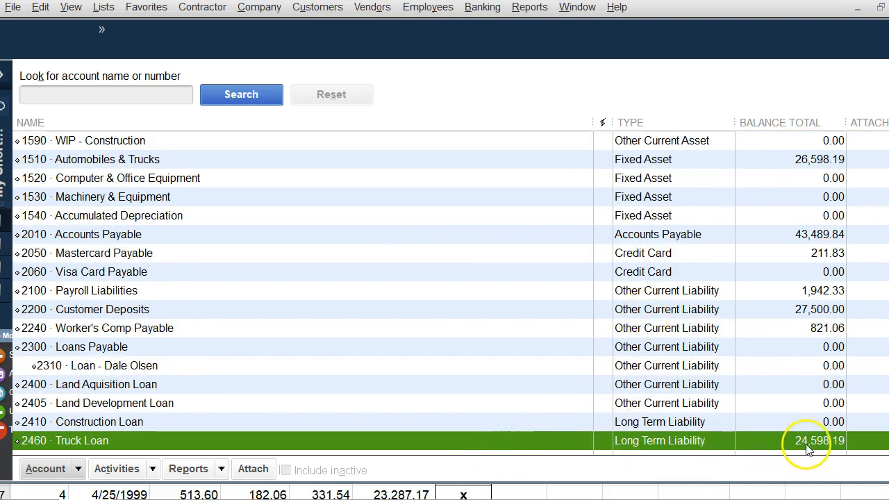
pyautogui.moveTo(841, 452)
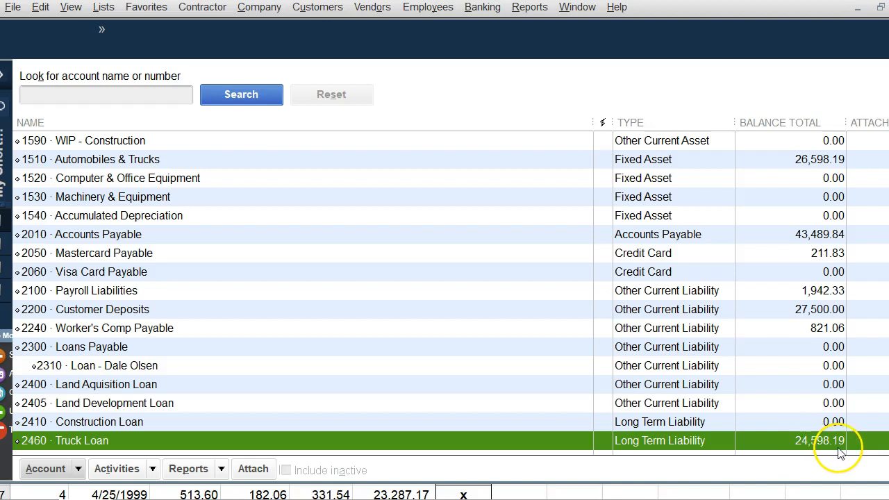
pyautogui.moveTo(759, 165)
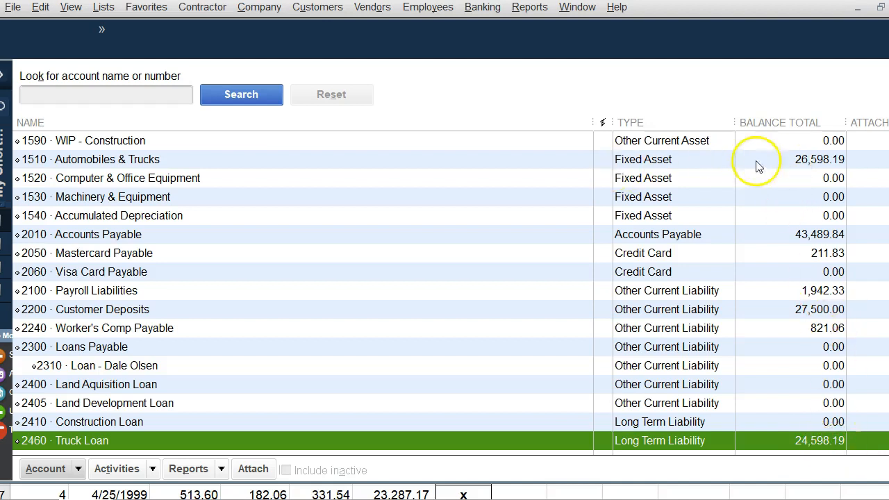
pyautogui.moveTo(814, 165)
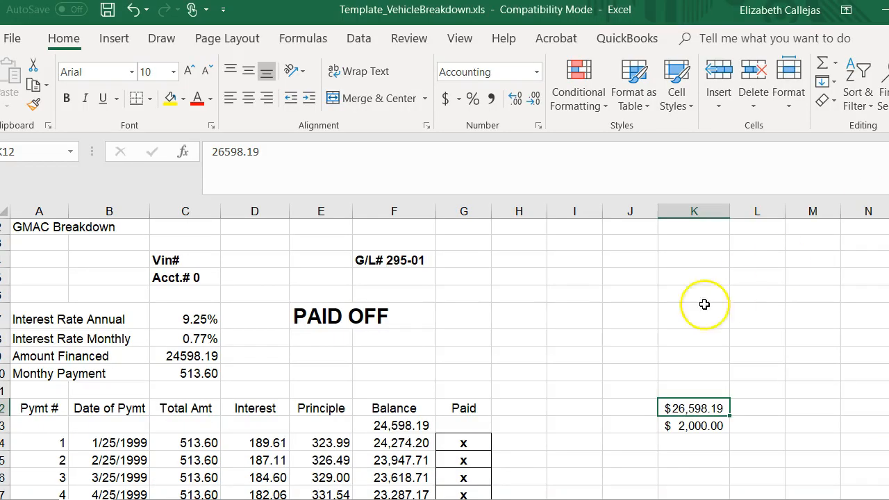
pyautogui.moveTo(656, 383)
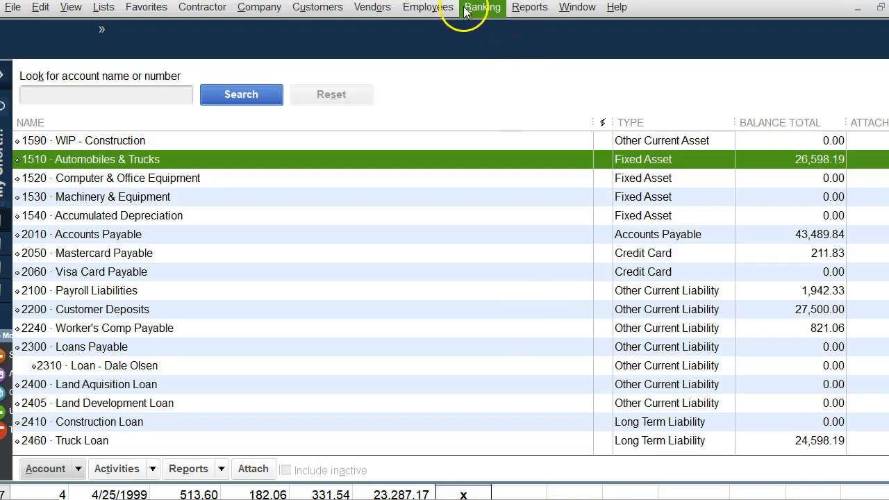
# Step: Write a 513.60 Dealer check split 323.99 Truck Loan and 189.61 Loan Interest, and save
pyautogui.click(482, 7)
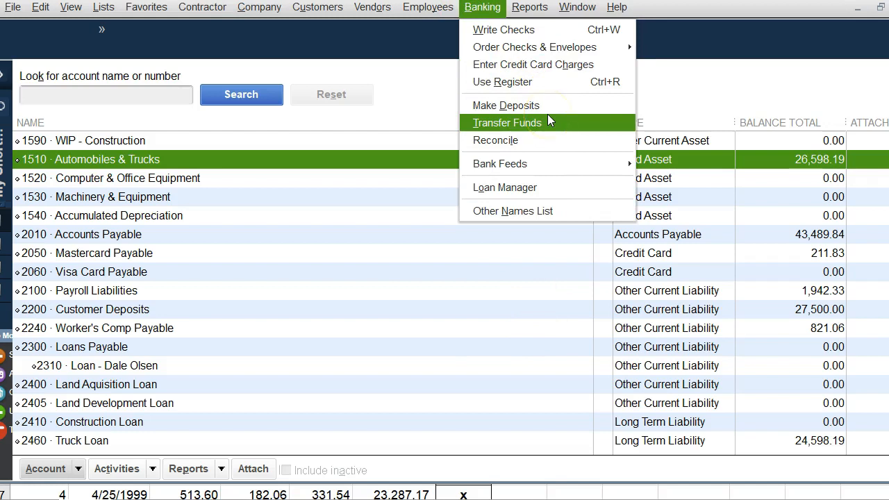
pyautogui.click(503, 29)
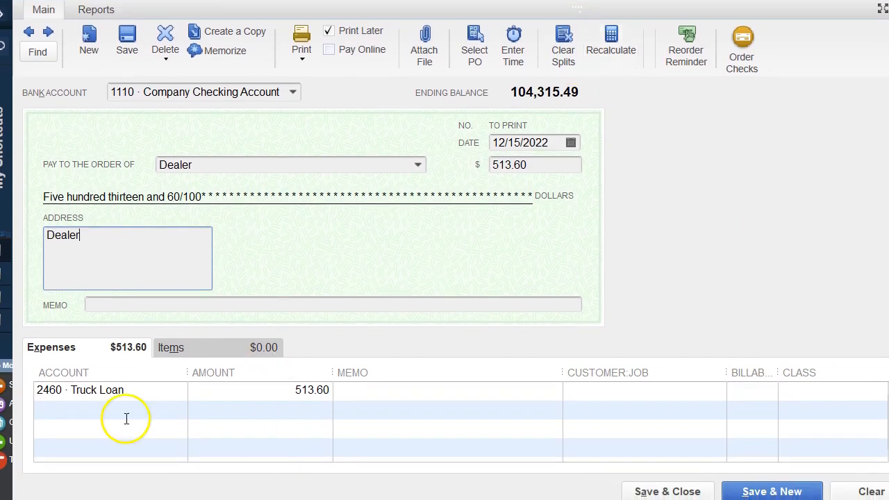
pyautogui.click(80, 390)
pyautogui.write('6202 · Loan Interest')
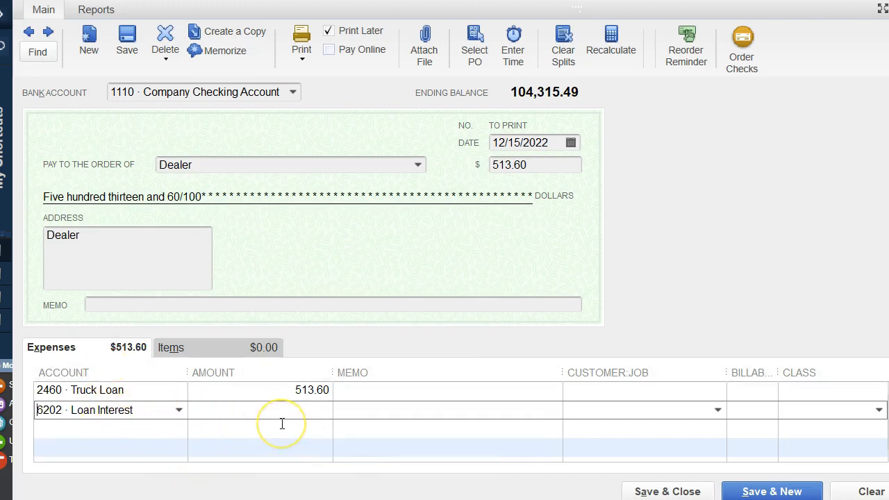
pyautogui.moveTo(430, 350)
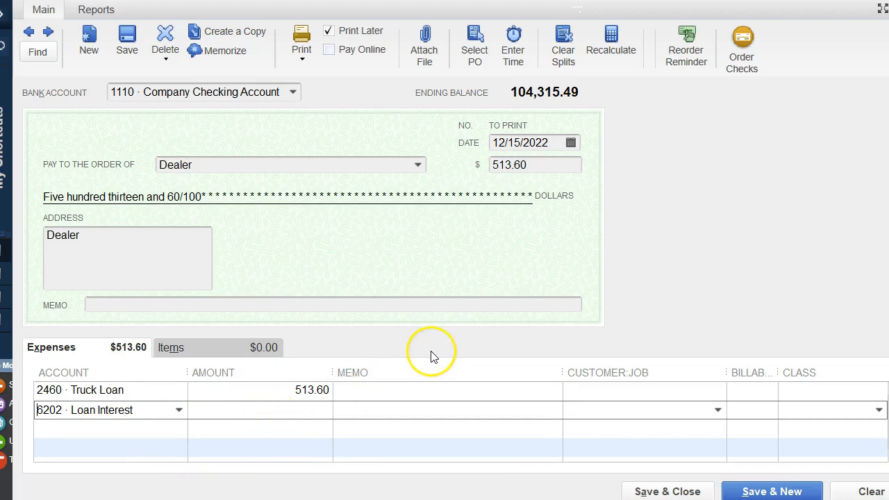
pyautogui.moveTo(297, 403)
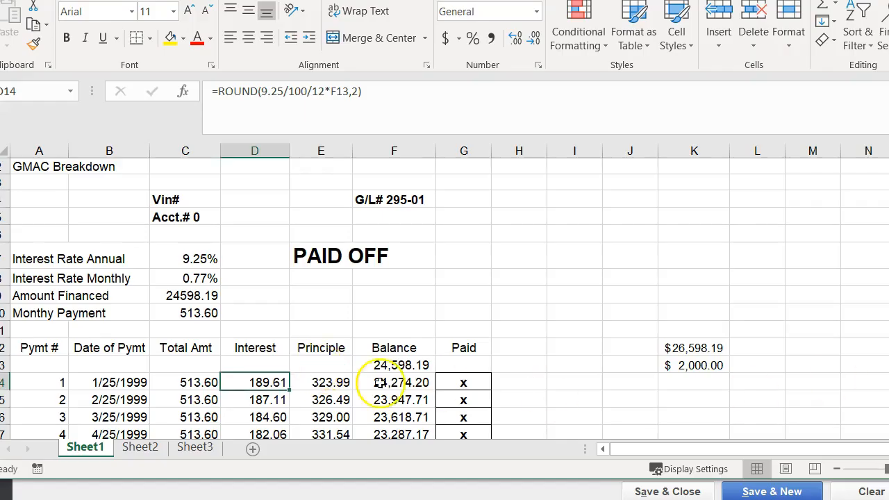
pyautogui.click(321, 382)
pyautogui.write('323.')
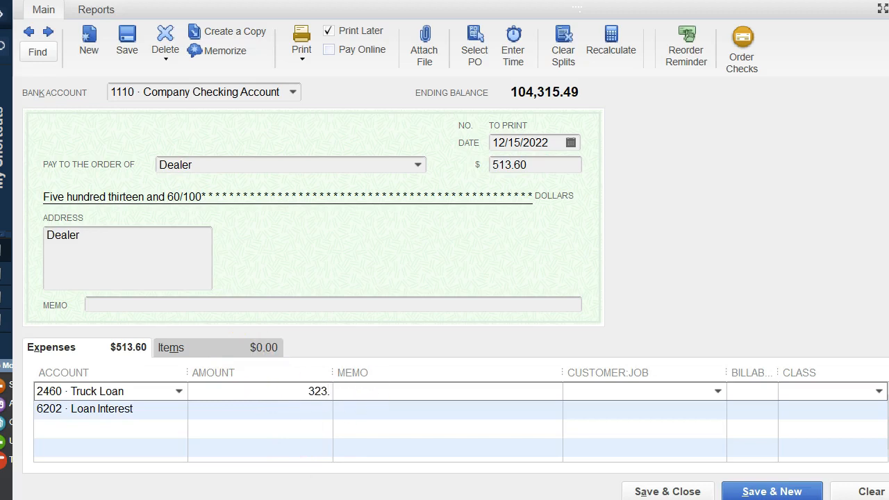
pyautogui.write('99')
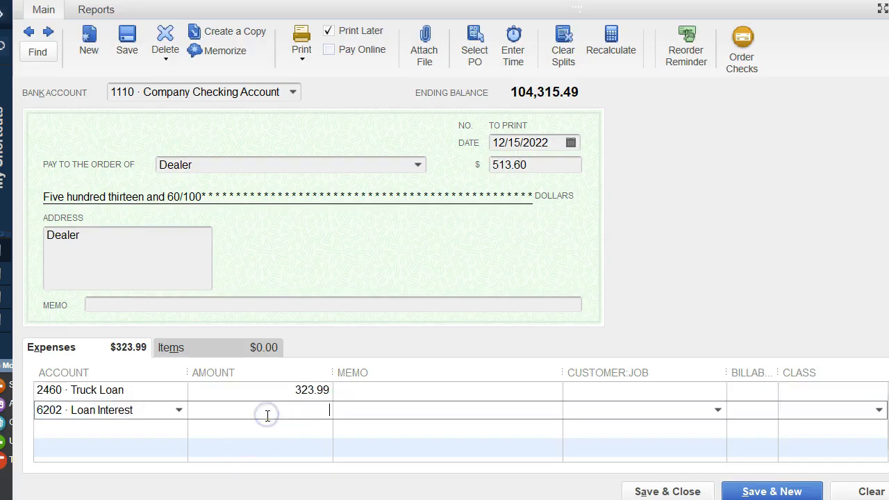
pyautogui.write('189.61')
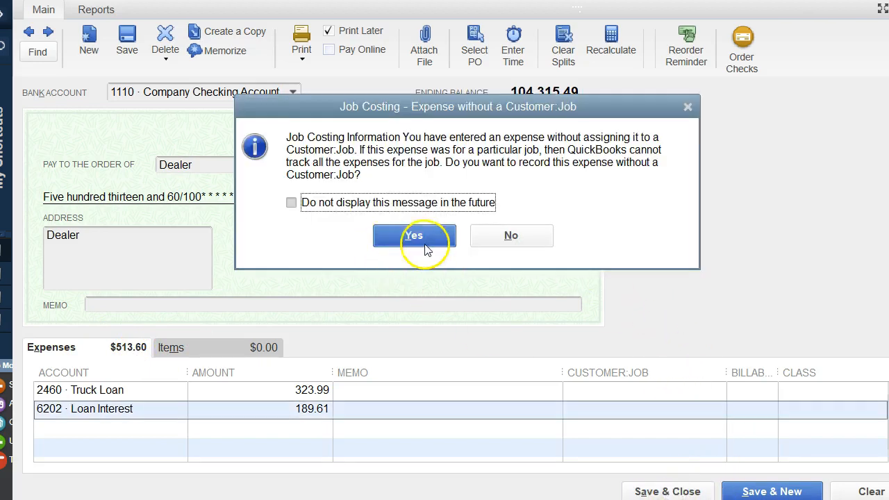
pyautogui.click(414, 235)
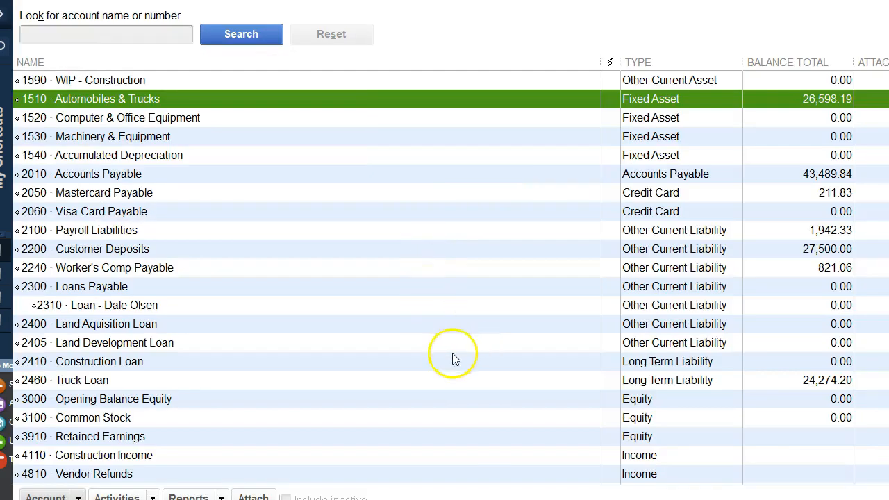
pyautogui.moveTo(816, 387)
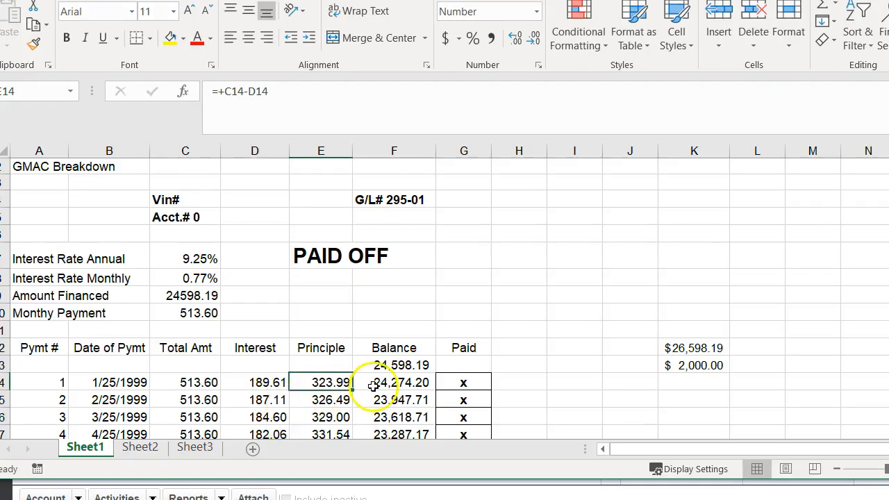
# Step: Return to the Chart of Accounts and open the 2460 Truck Loan register
pyautogui.click(394, 383)
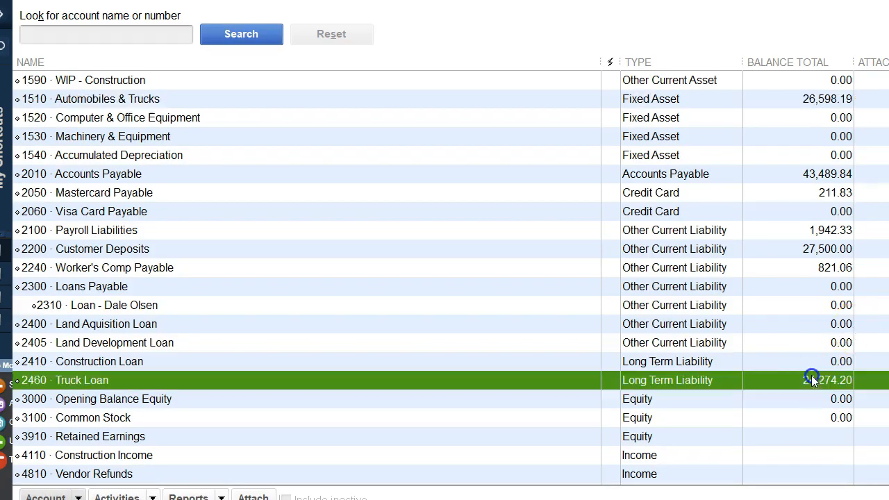
pyautogui.doubleClick(82, 379)
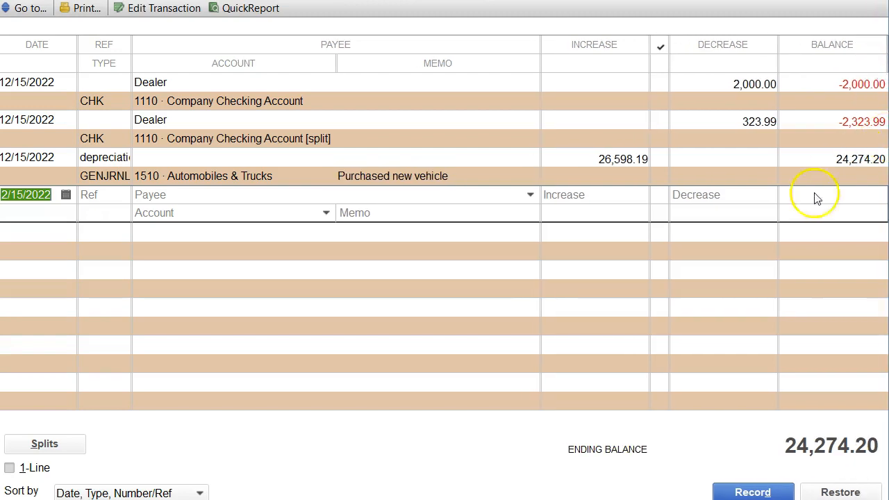
pyautogui.moveTo(812, 184)
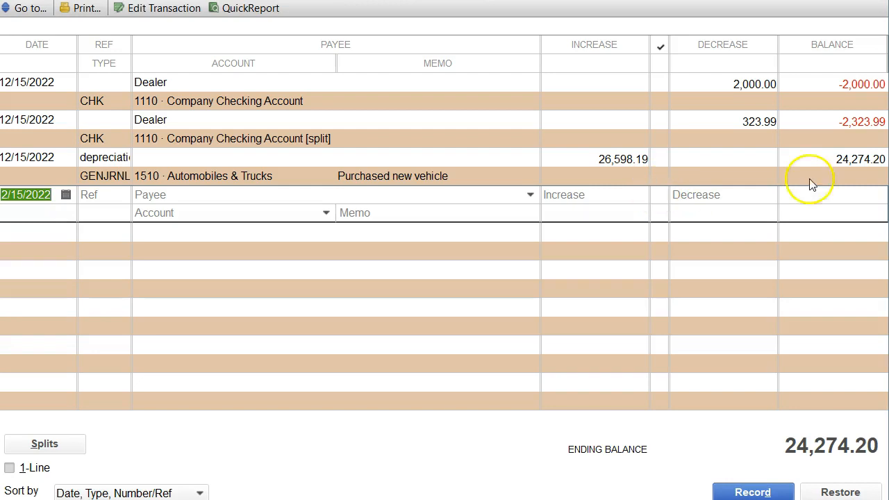
pyautogui.moveTo(493, 174)
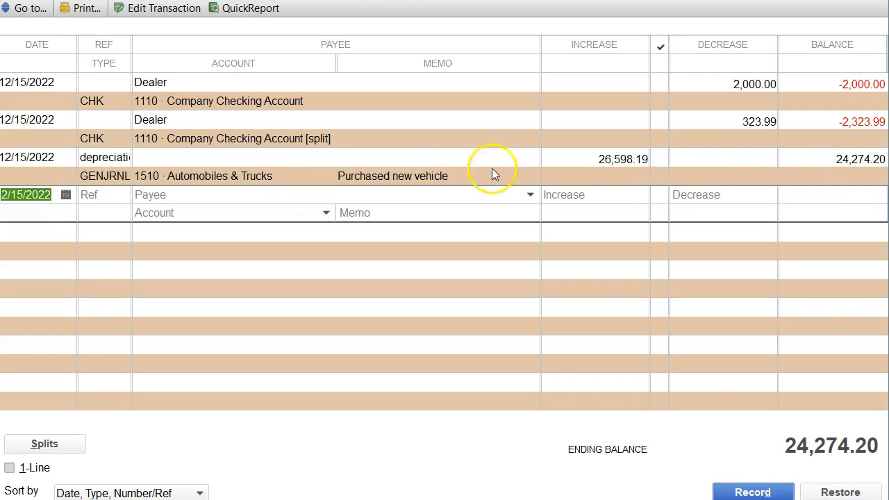
pyautogui.moveTo(712, 90)
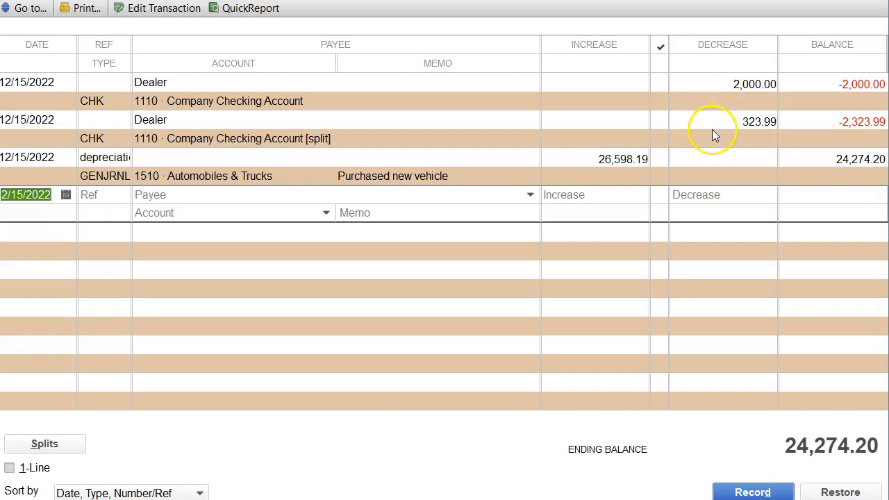
pyautogui.moveTo(777, 122)
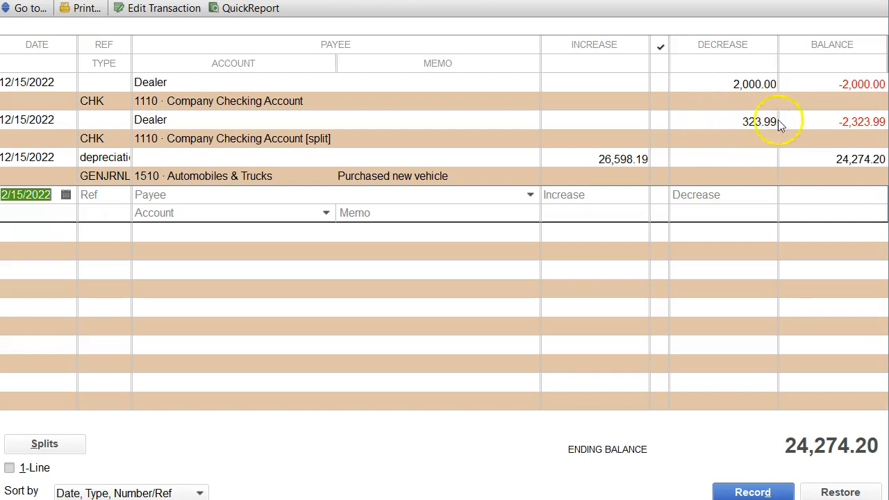
pyautogui.moveTo(843, 444)
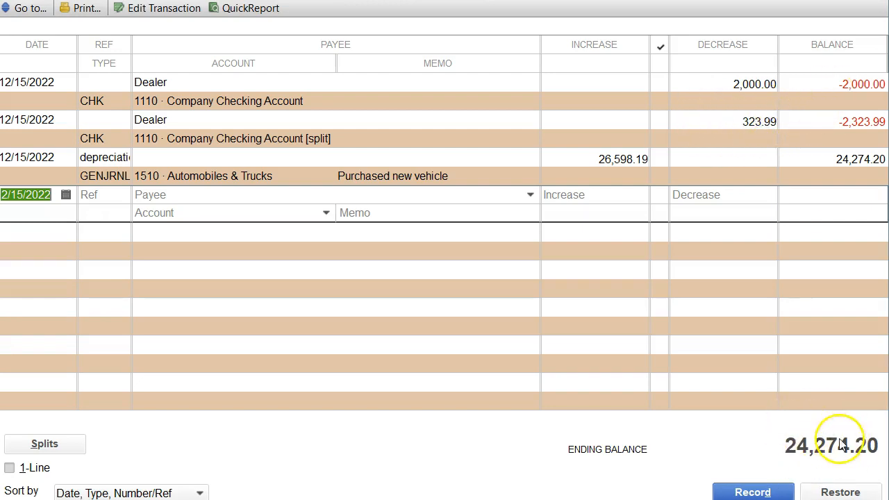
pyautogui.moveTo(803, 422)
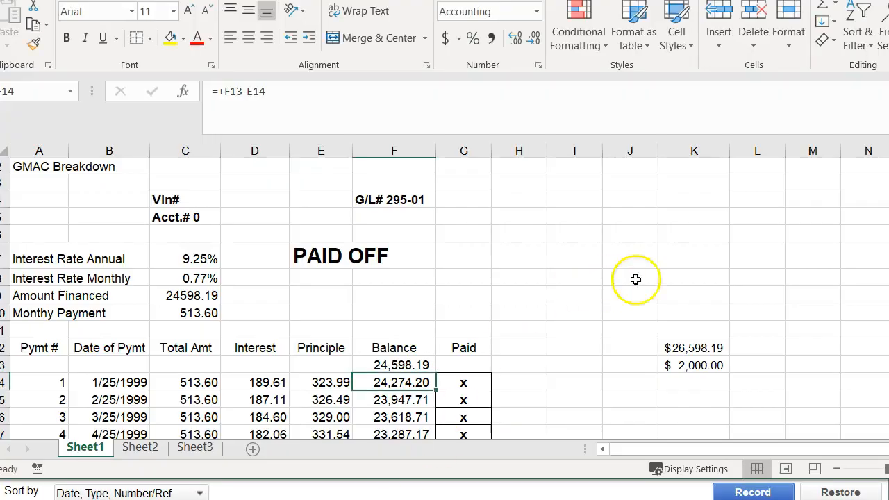
# Step: Scroll the Excel loan schedule, checking the second payment and the zero balance at payment 60
pyautogui.scroll(-3)
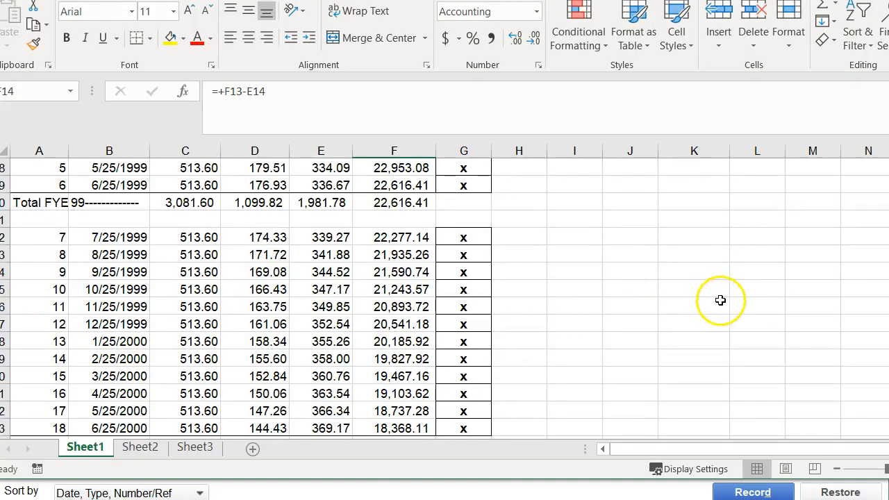
pyautogui.scroll(3)
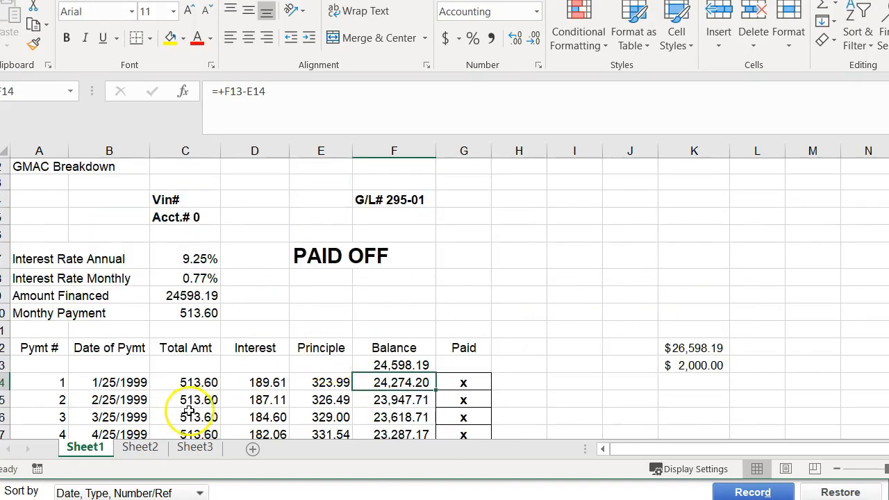
pyautogui.click(185, 399)
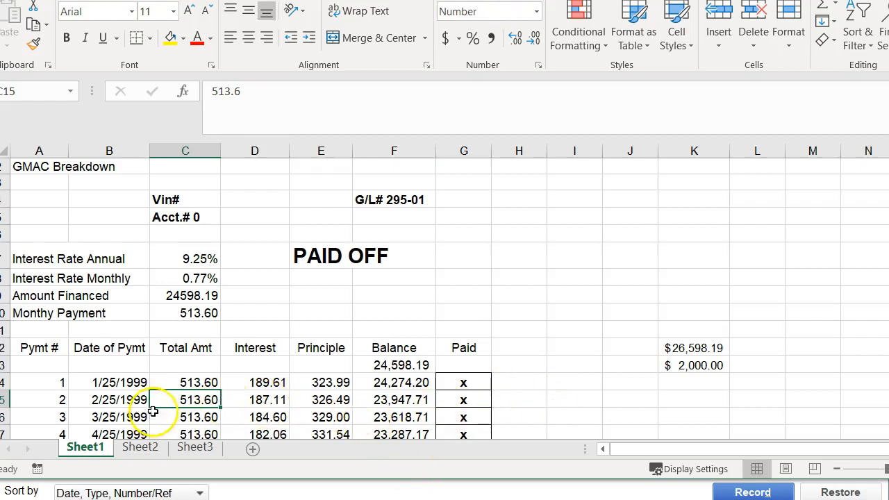
pyautogui.scroll(-3)
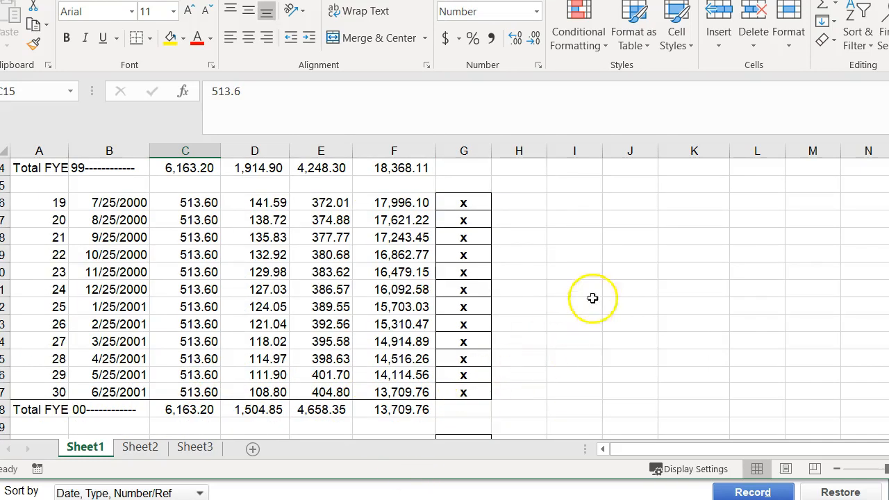
pyautogui.scroll(-3)
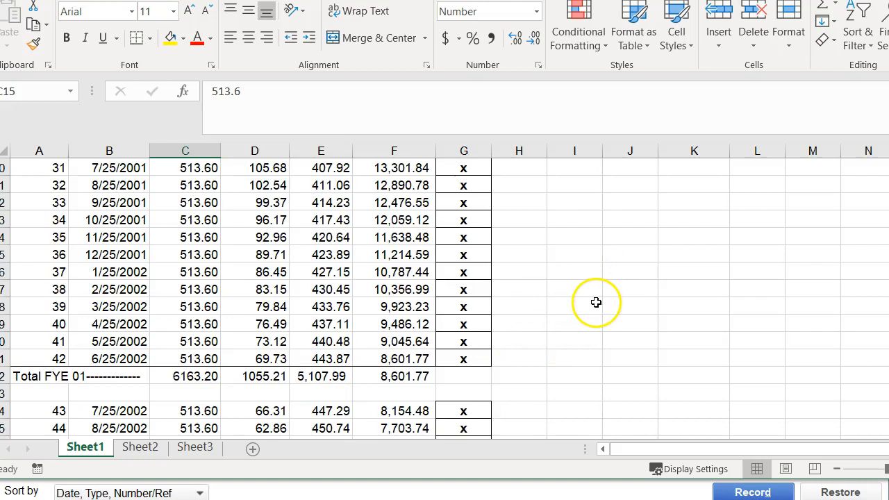
pyautogui.scroll(3)
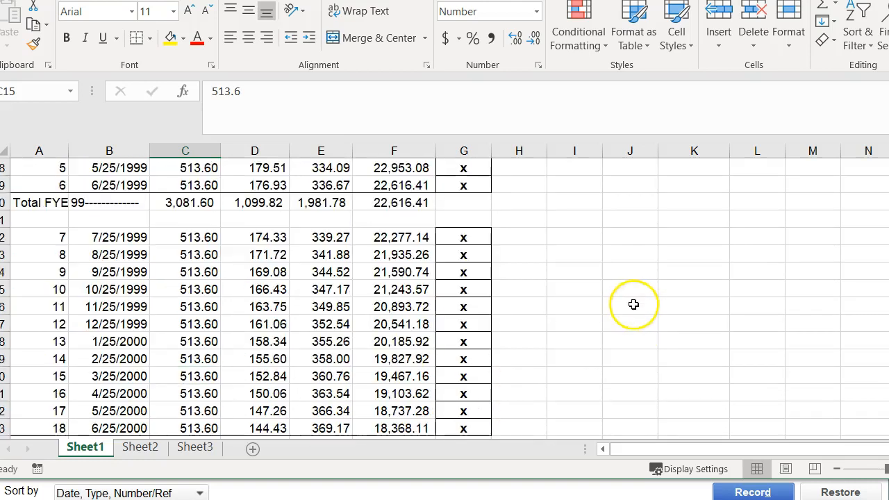
pyautogui.scroll(-3)
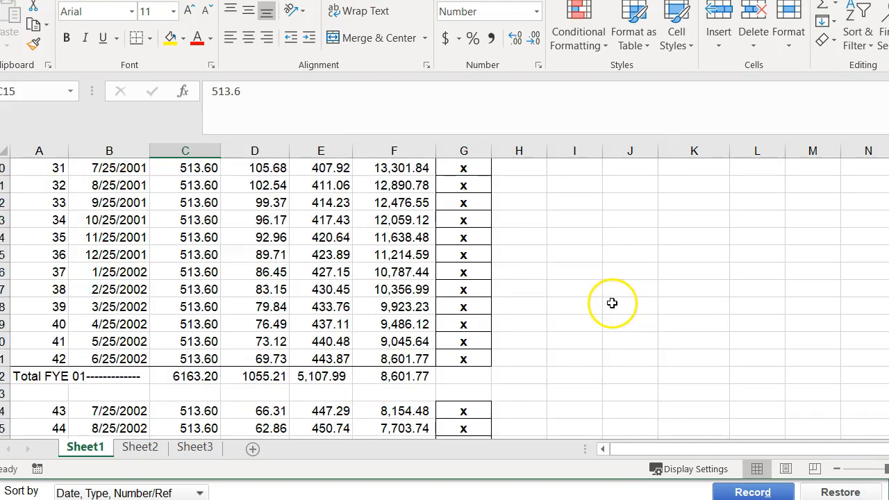
pyautogui.scroll(3)
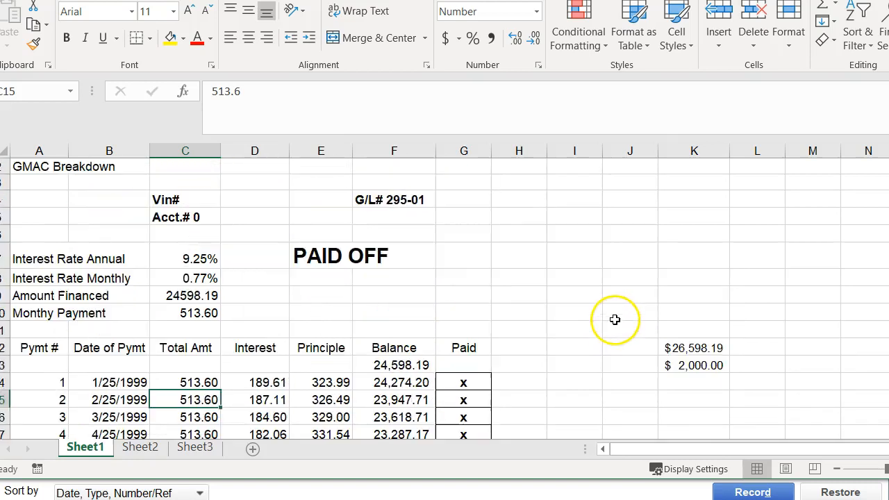
pyautogui.scroll(-3)
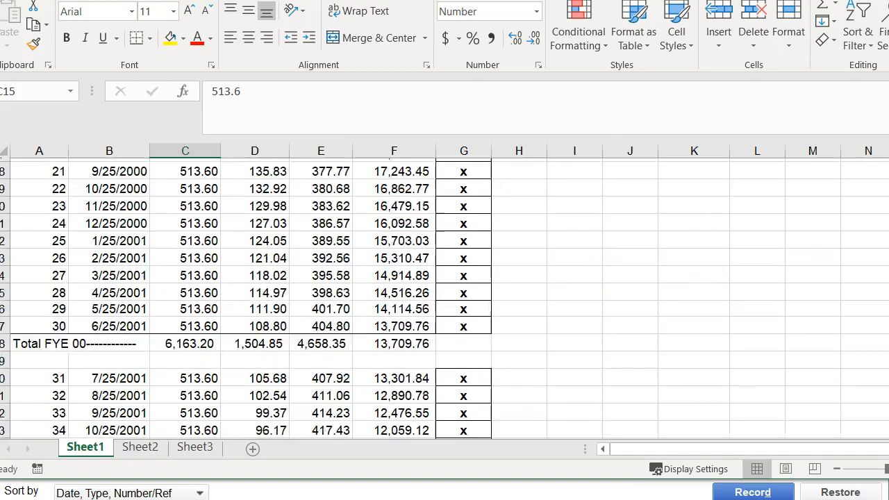
pyautogui.scroll(-3)
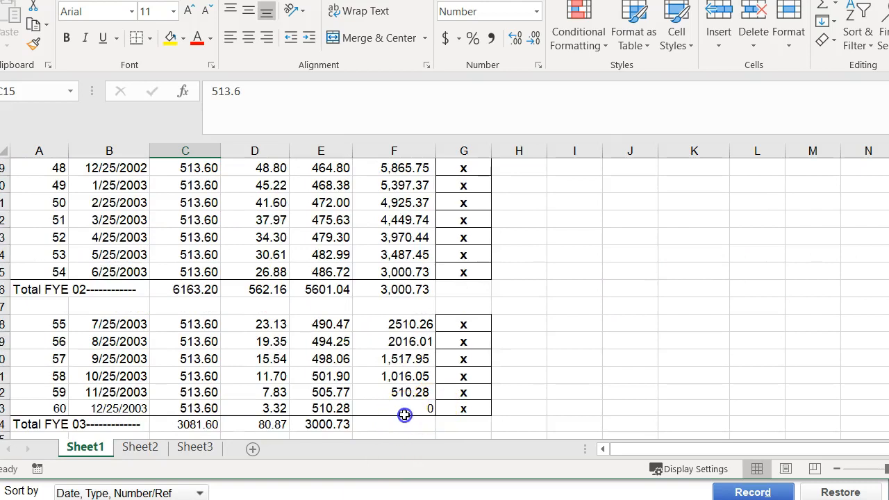
pyautogui.click(409, 408)
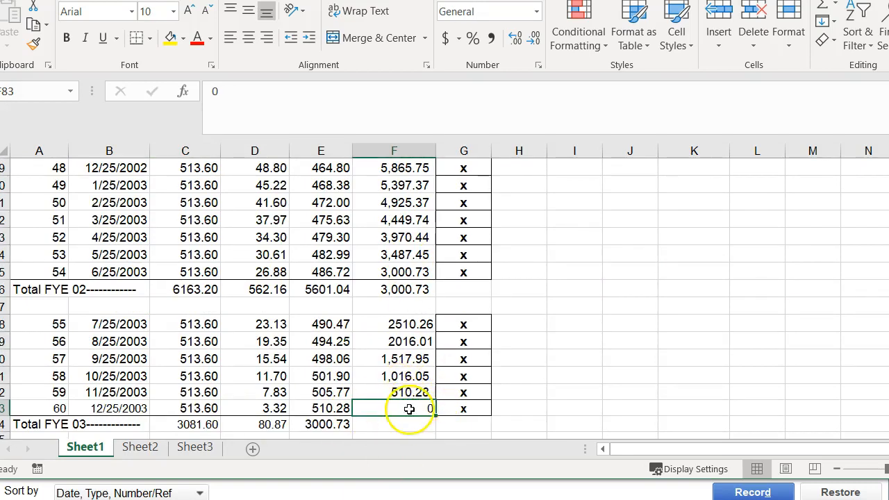
# Step: Scroll back to the top of the schedule and return to the Truck Loan register
pyautogui.click(575, 376)
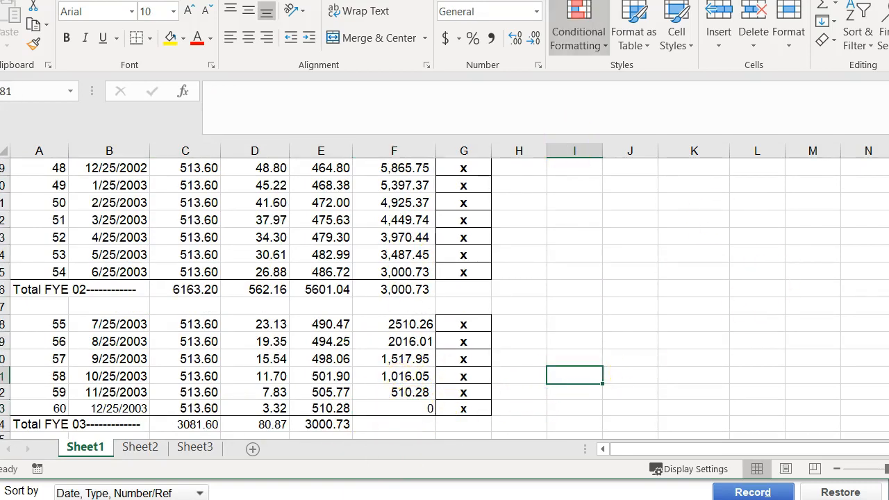
pyautogui.scroll(3)
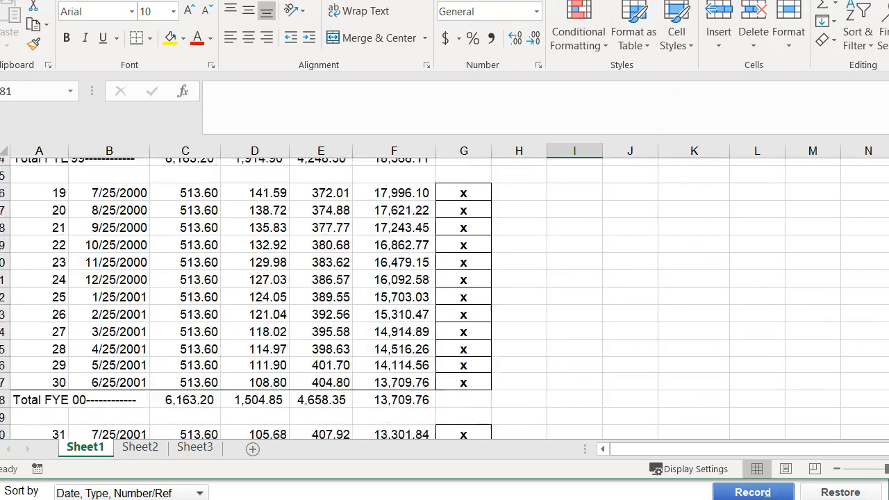
pyautogui.scroll(3)
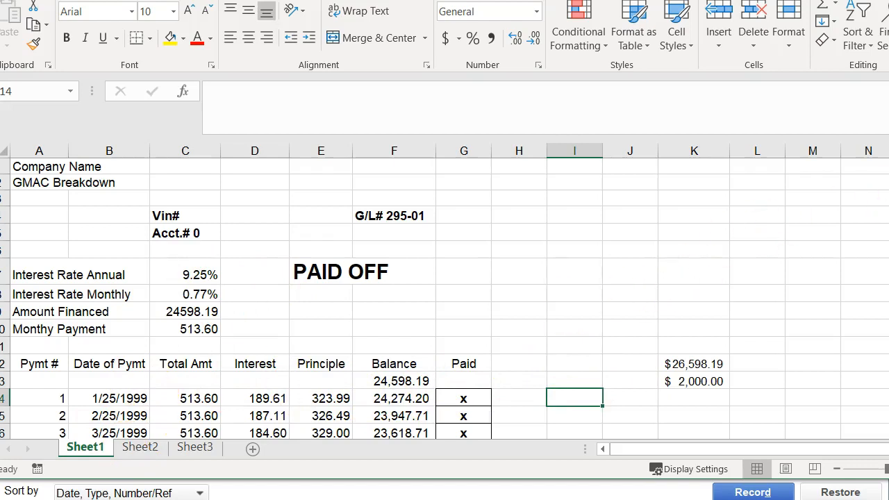
pyautogui.scroll(-3)
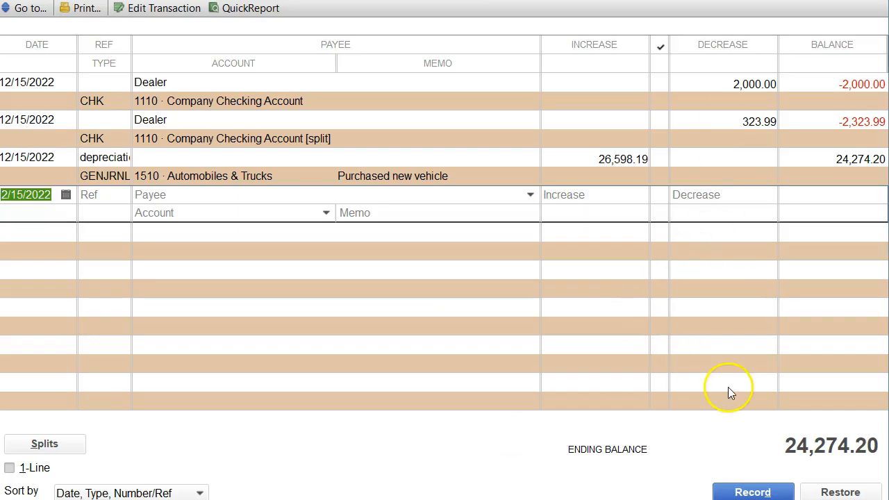
pyautogui.moveTo(651, 339)
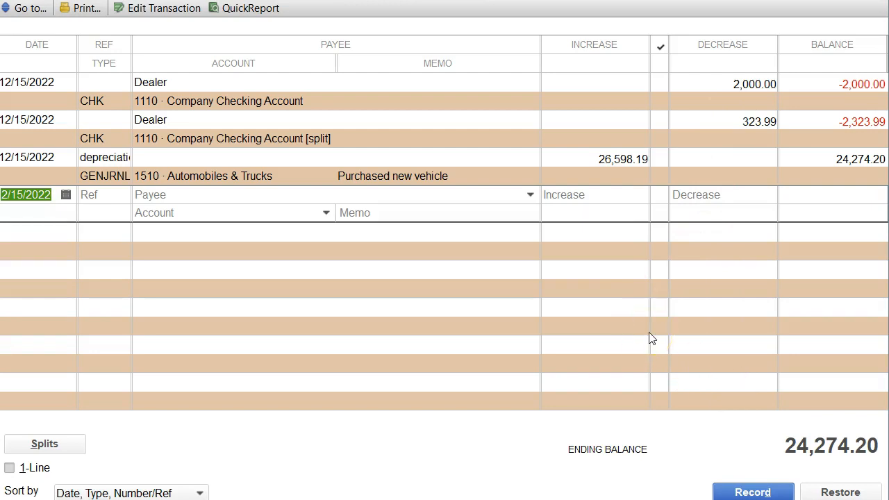